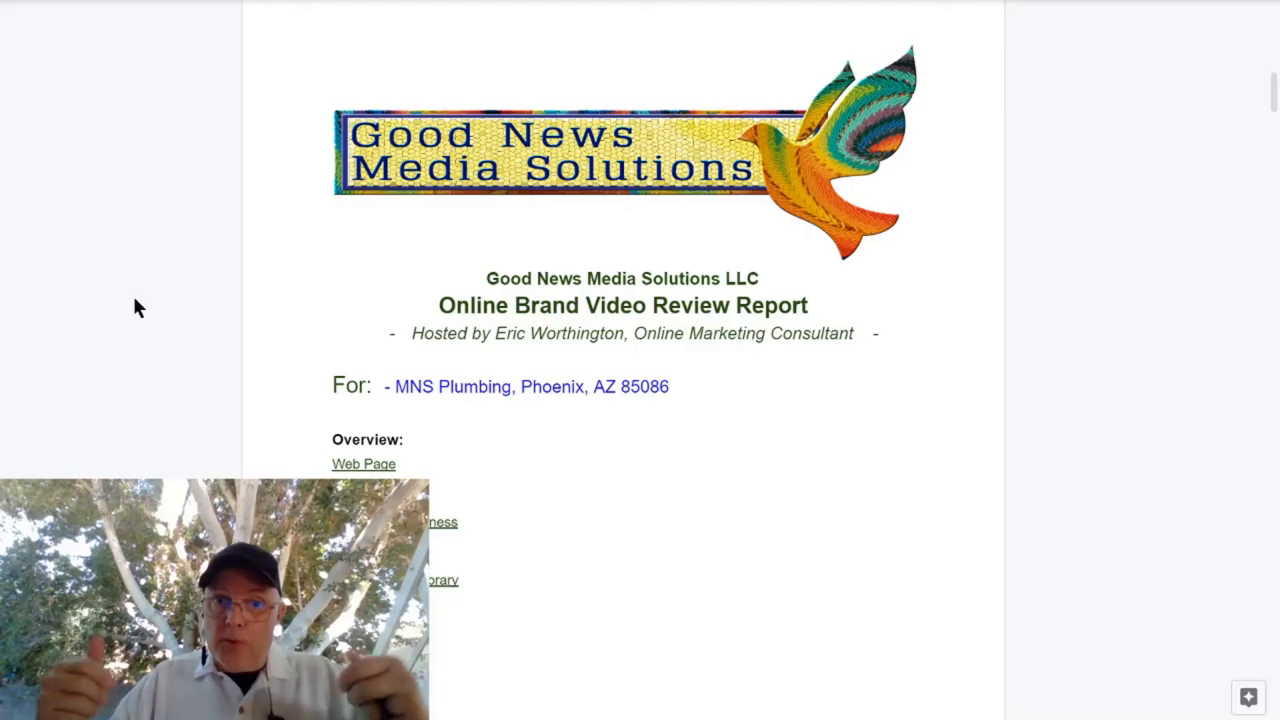
Step: Scroll the mnsplumbing.com homepage past the address and hours, deselecting the address text
scroll("down", 3)
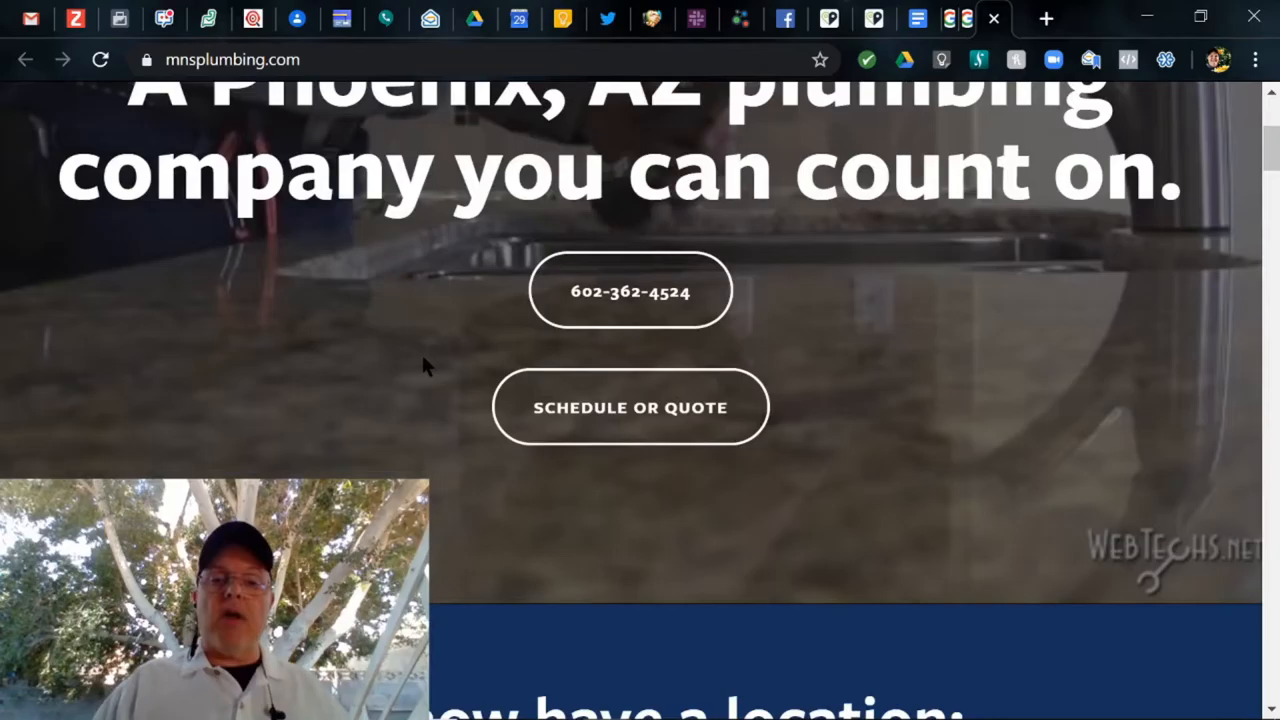
scroll("down", 3)
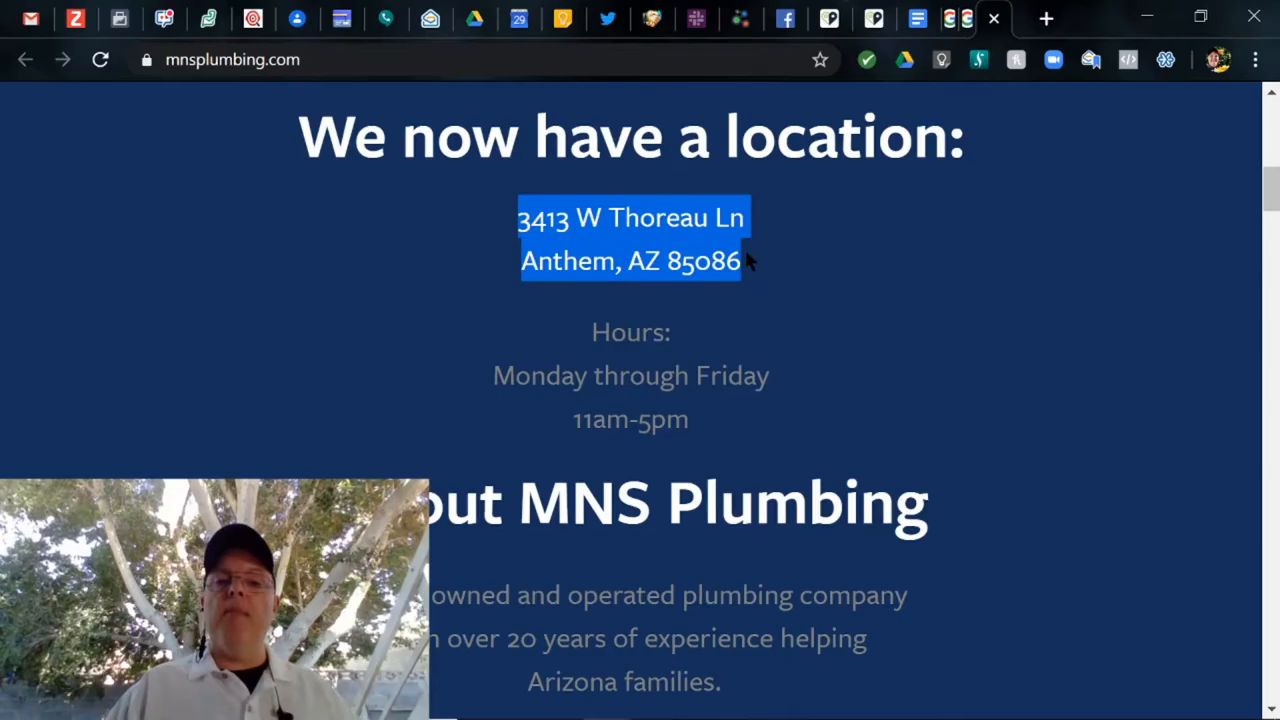
left_click(330, 260)
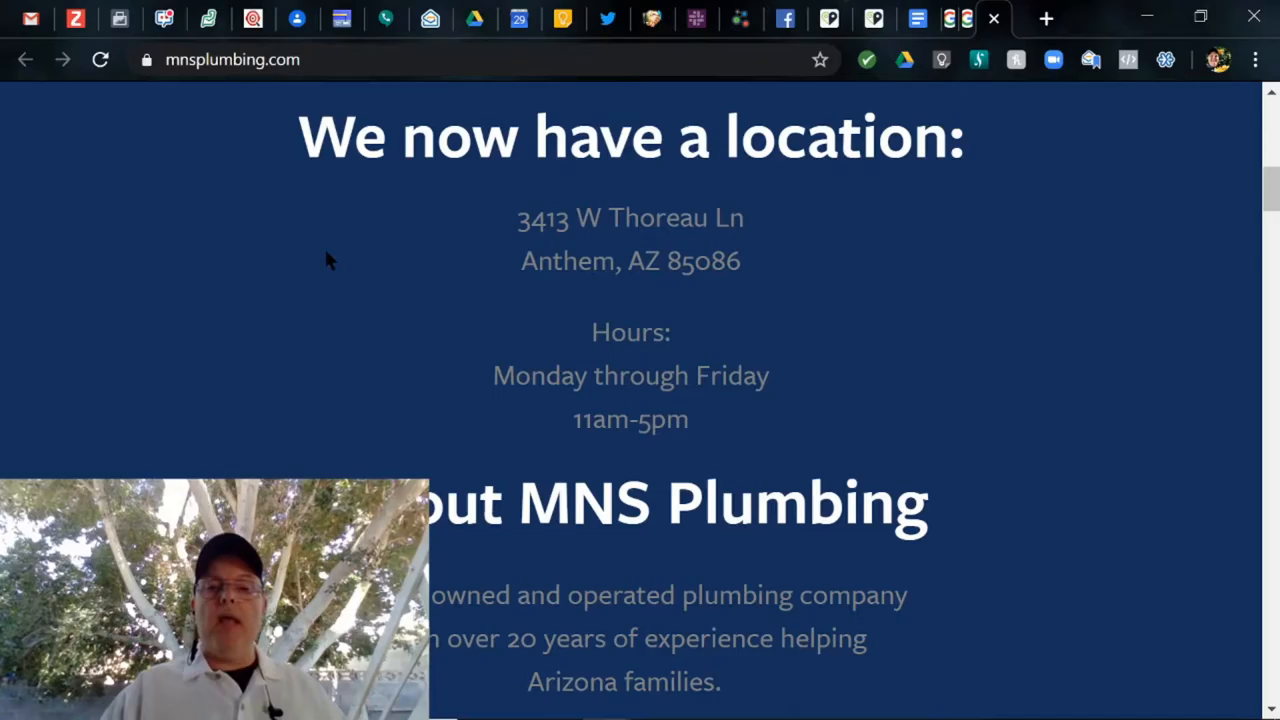
scroll("up", 3)
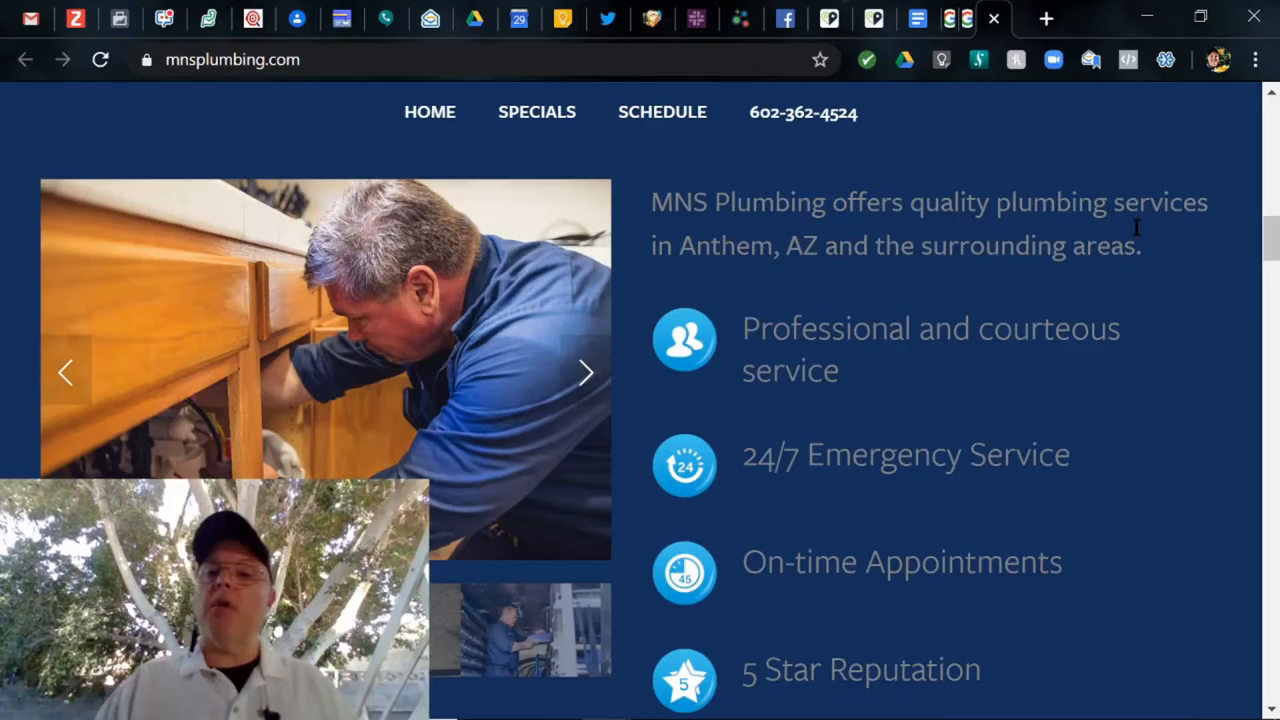
left_click(585, 372)
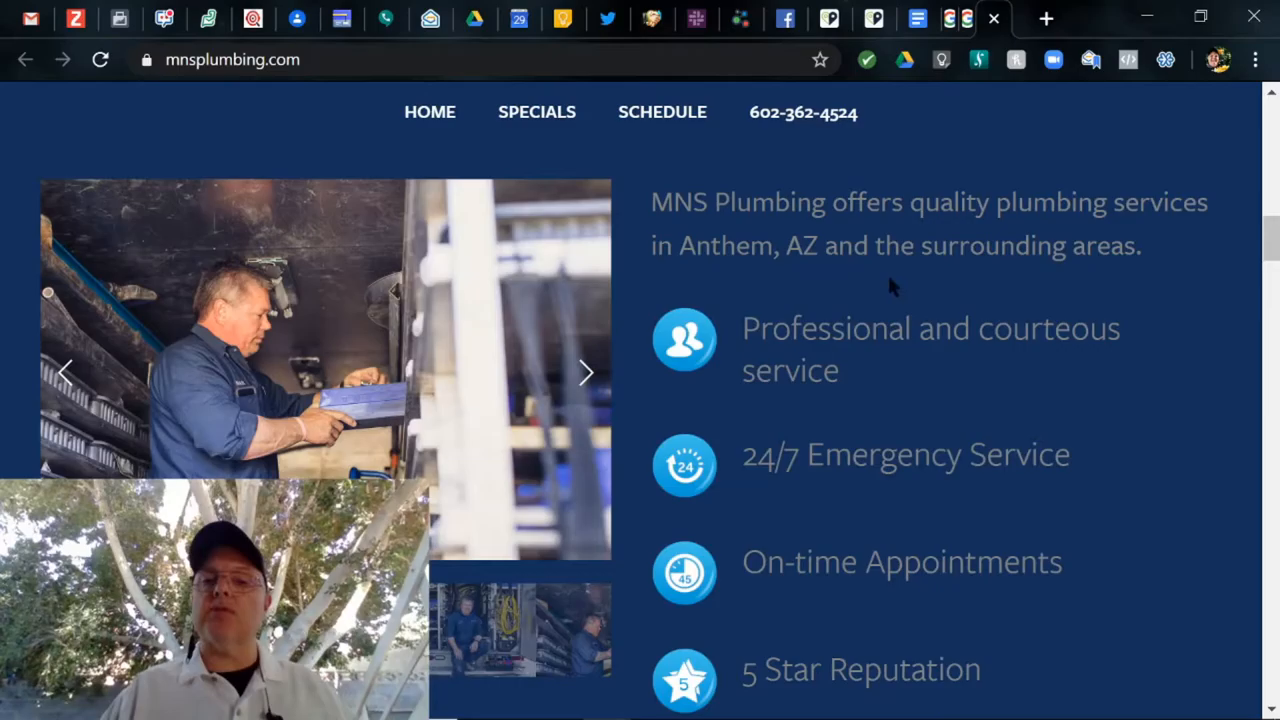
scroll("down", 3)
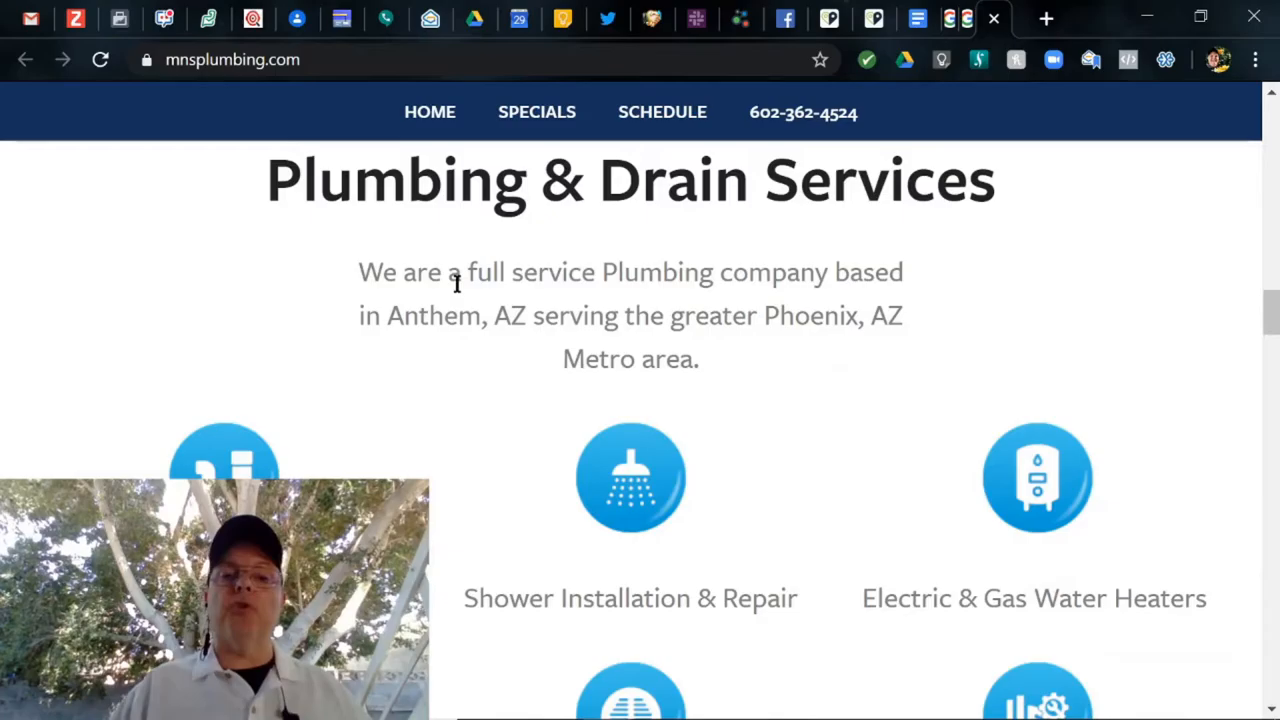
scroll("down", 3)
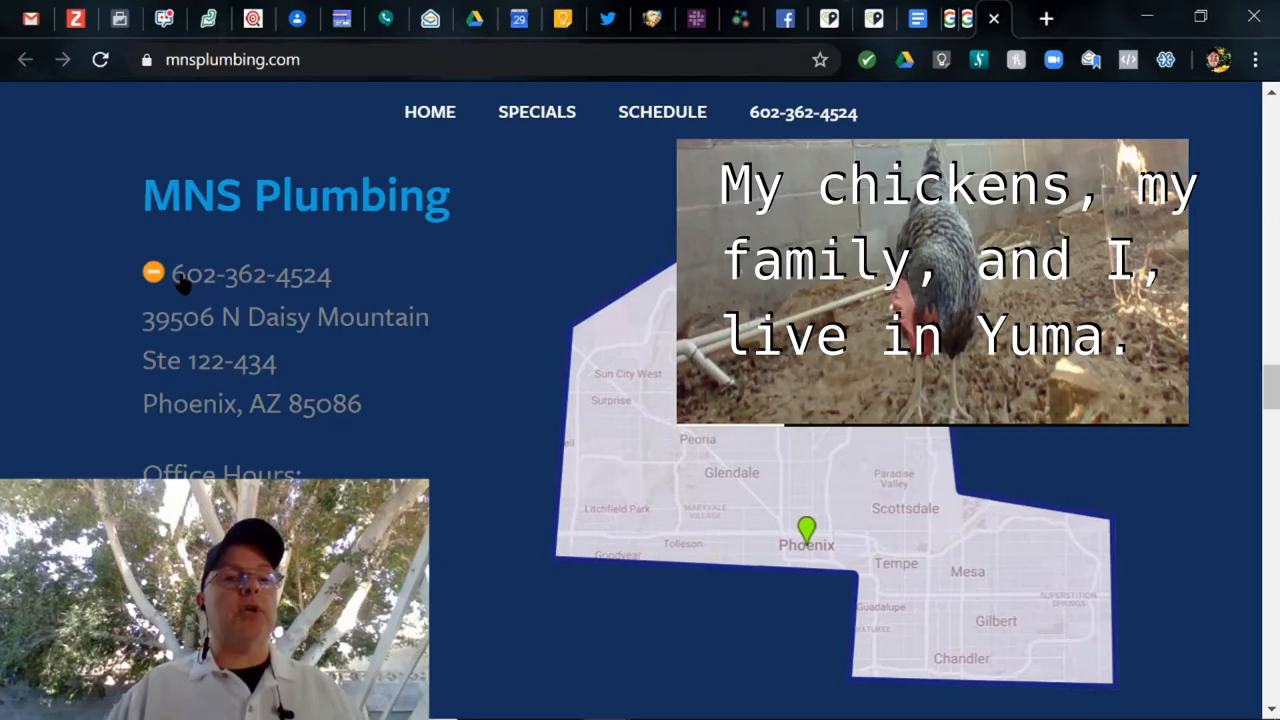
left_click(250, 274)
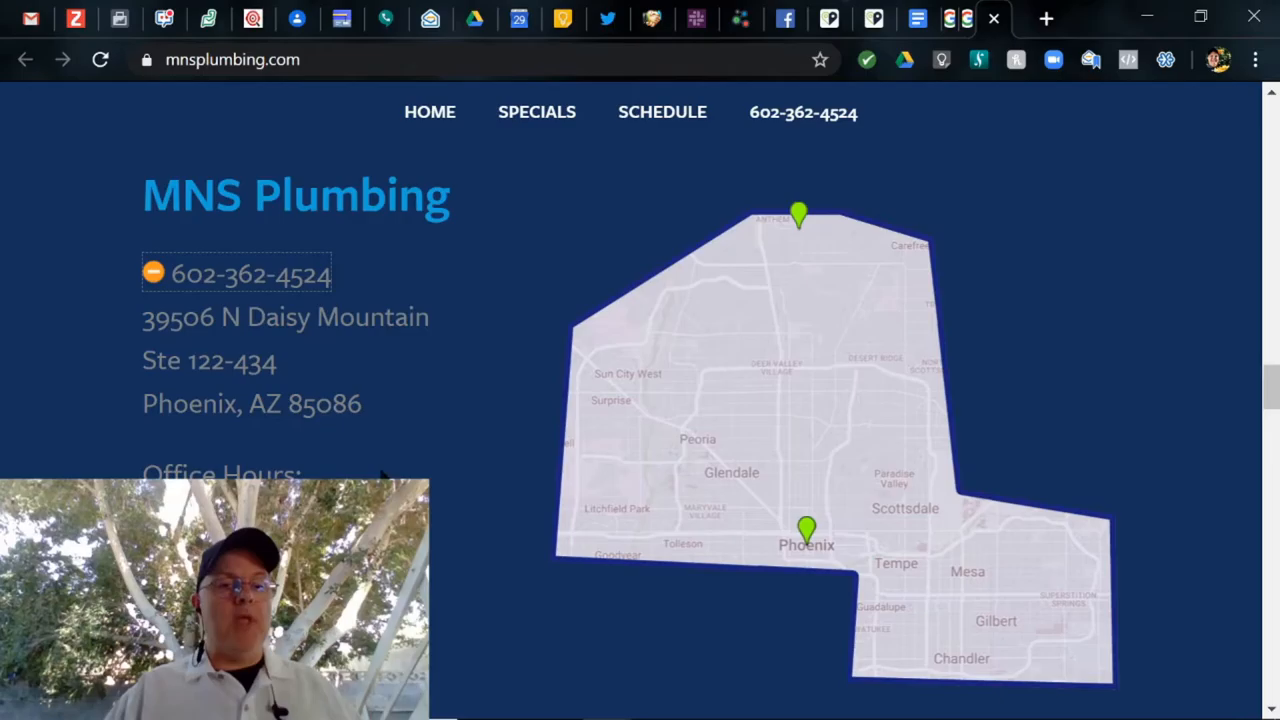
scroll("down", 3)
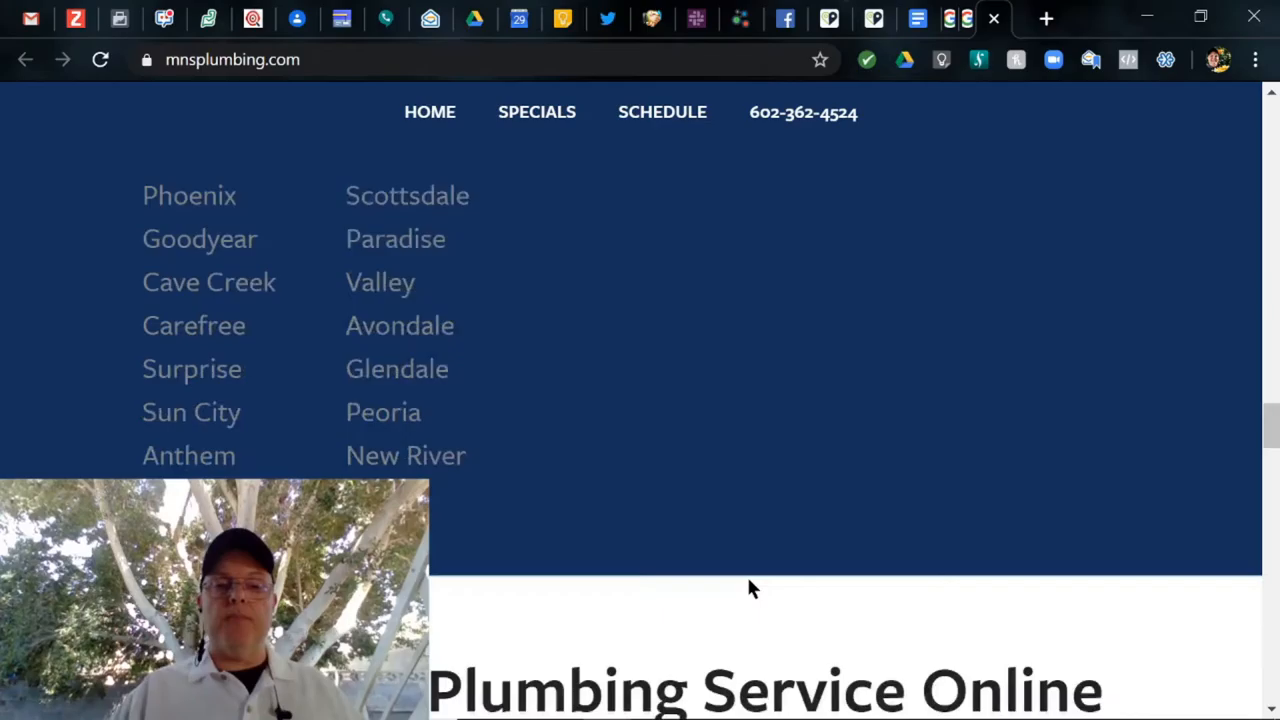
scroll("down", 3)
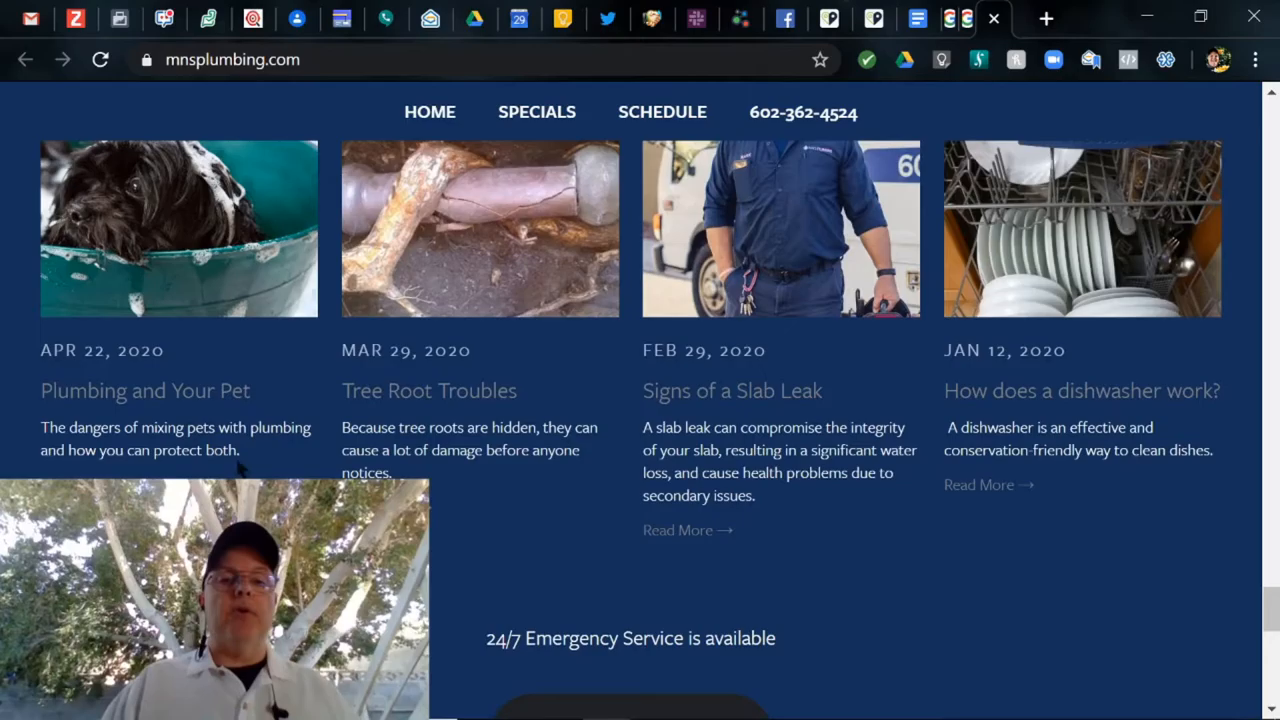
scroll("down", 3)
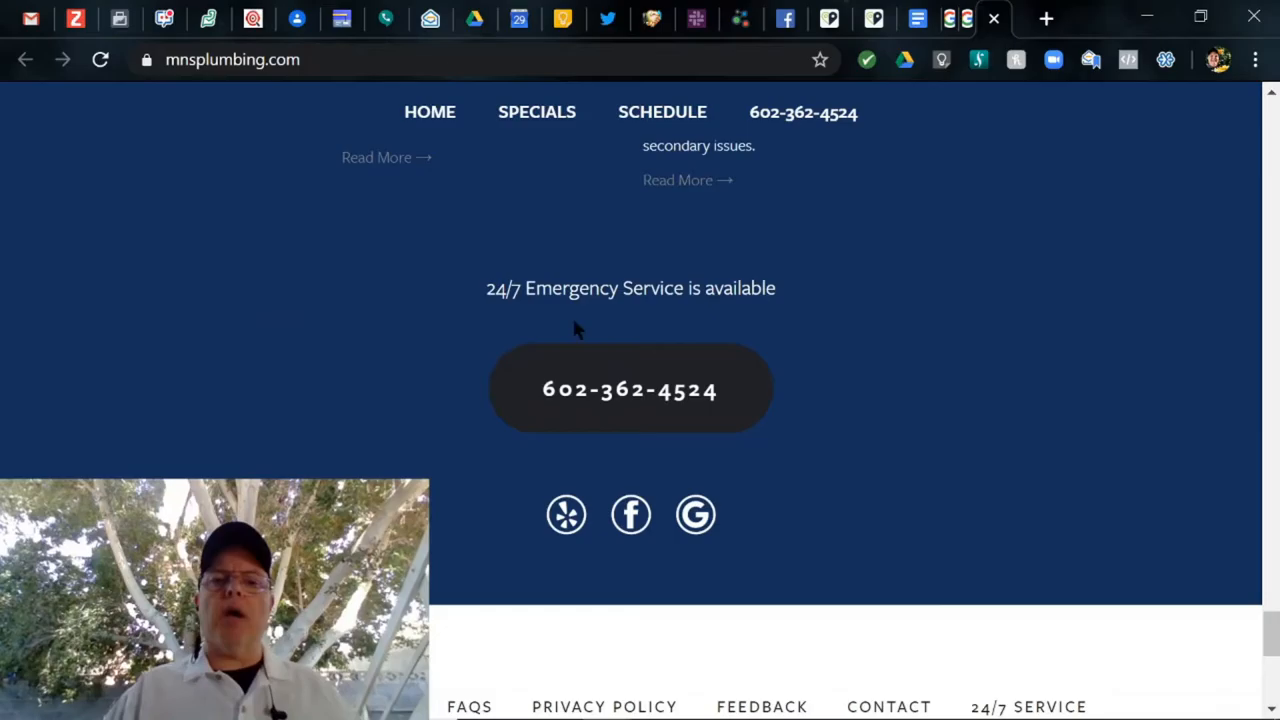
scroll("down", 3)
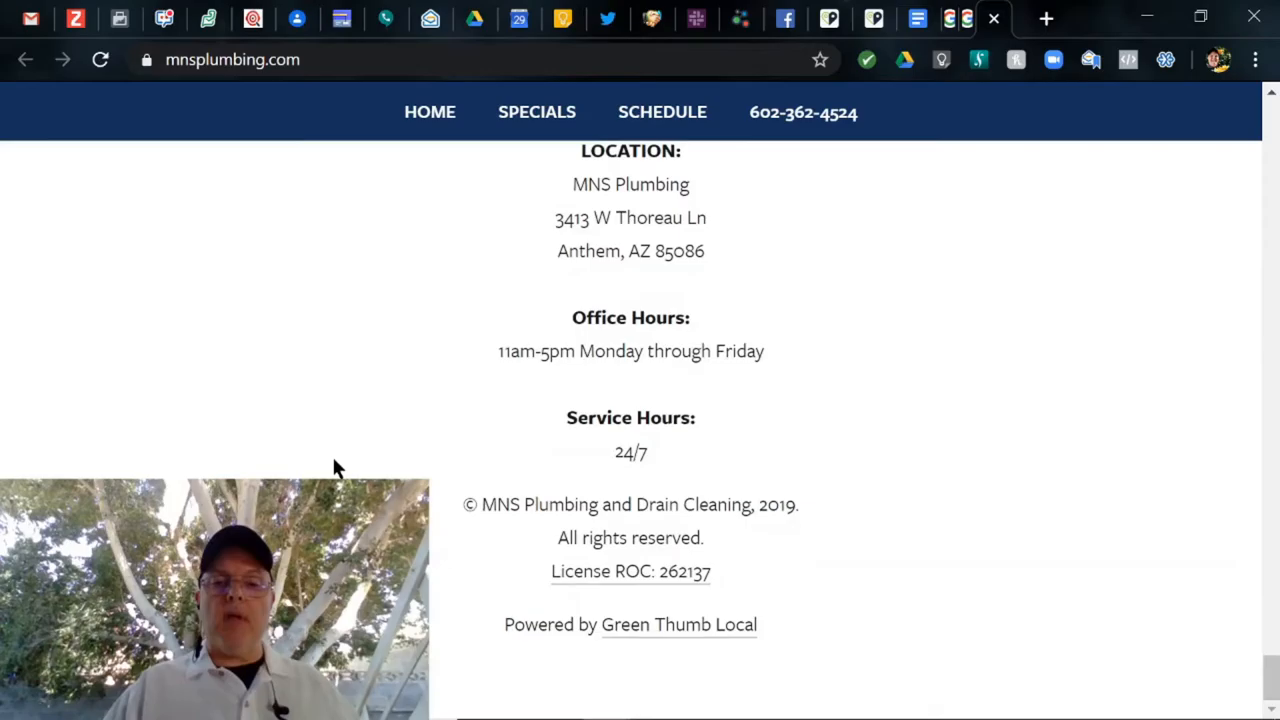
scroll("up", 3)
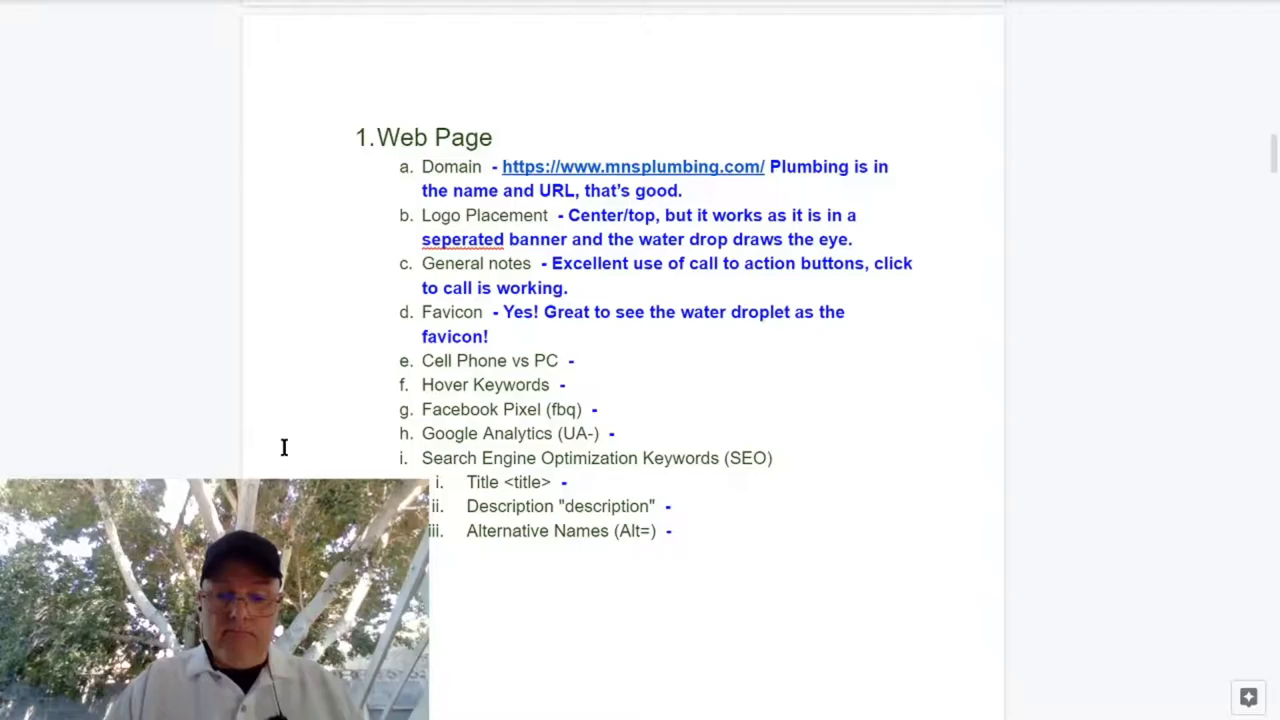
left_click(690, 18)
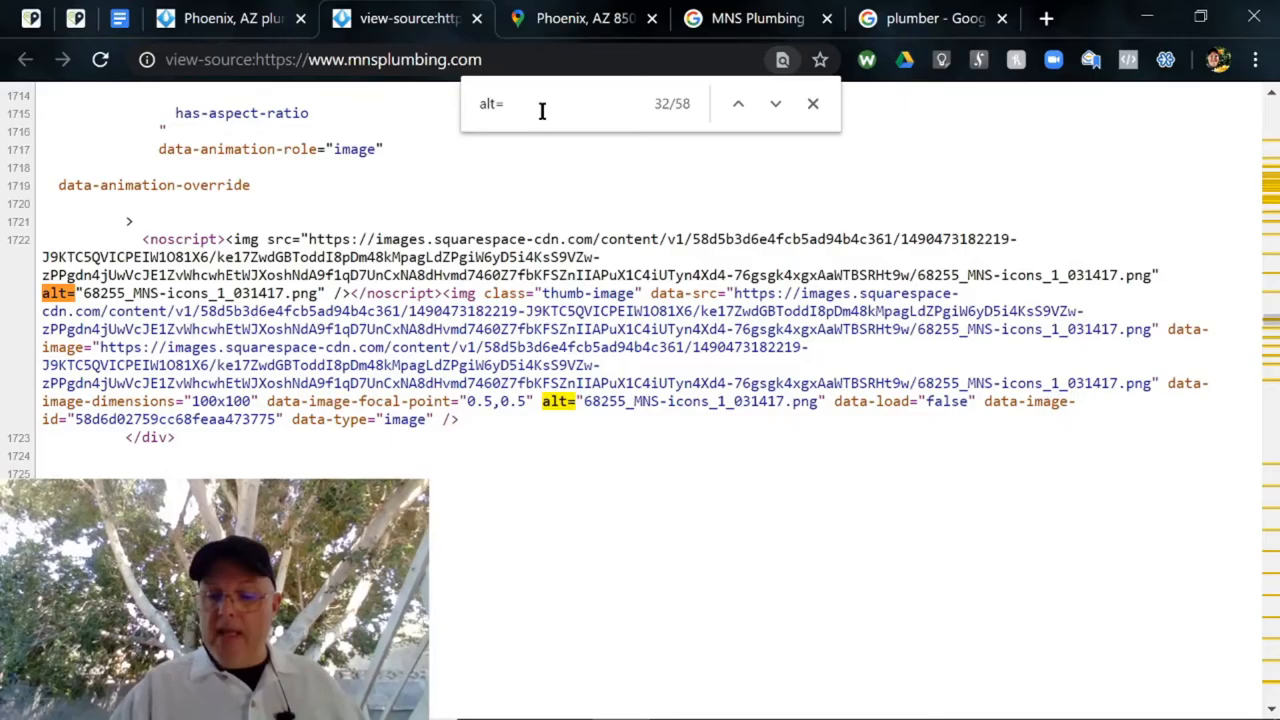
Step: Step through the alt= matches in the page source, reaching the blog image alt text
left_click(775, 103)
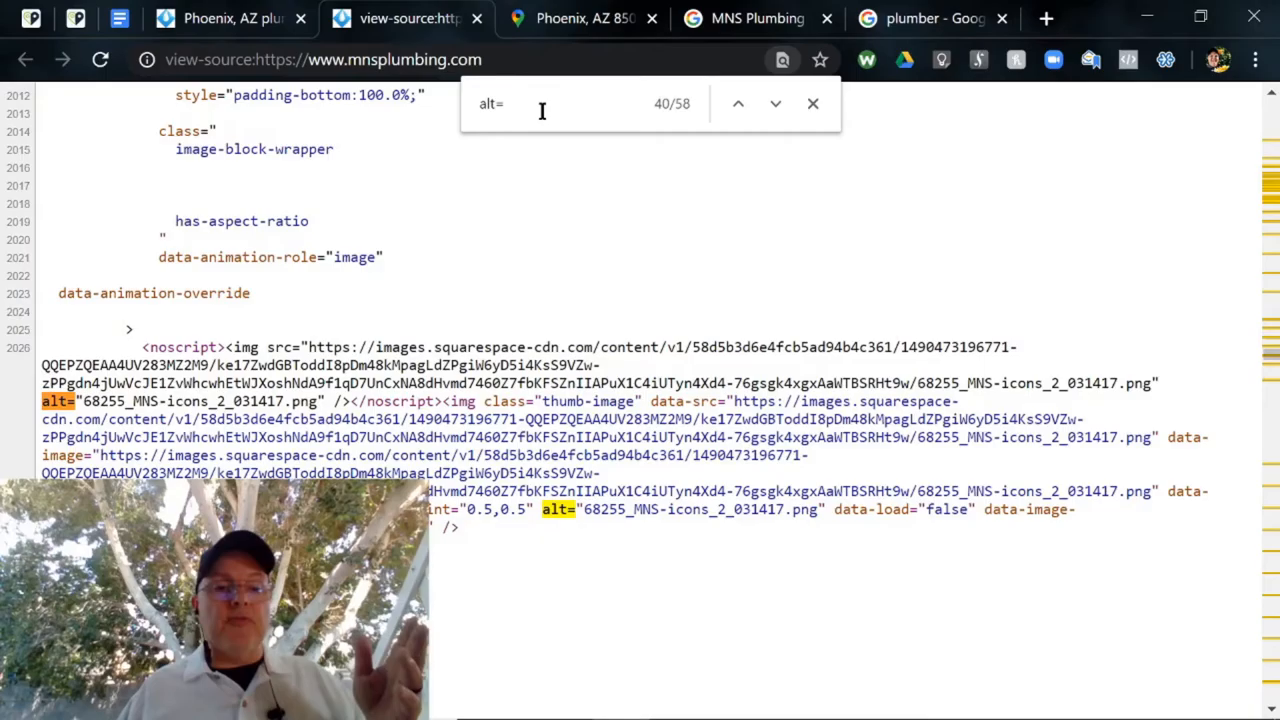
left_click(775, 103)
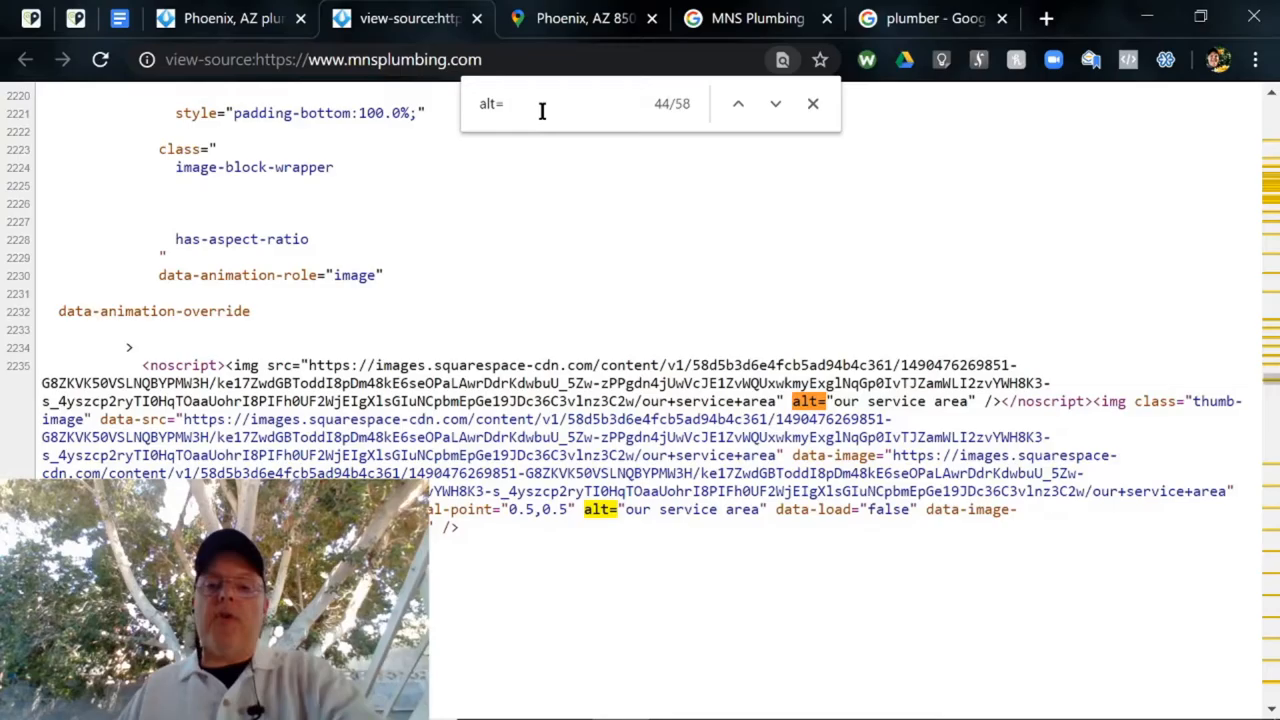
left_click(775, 104)
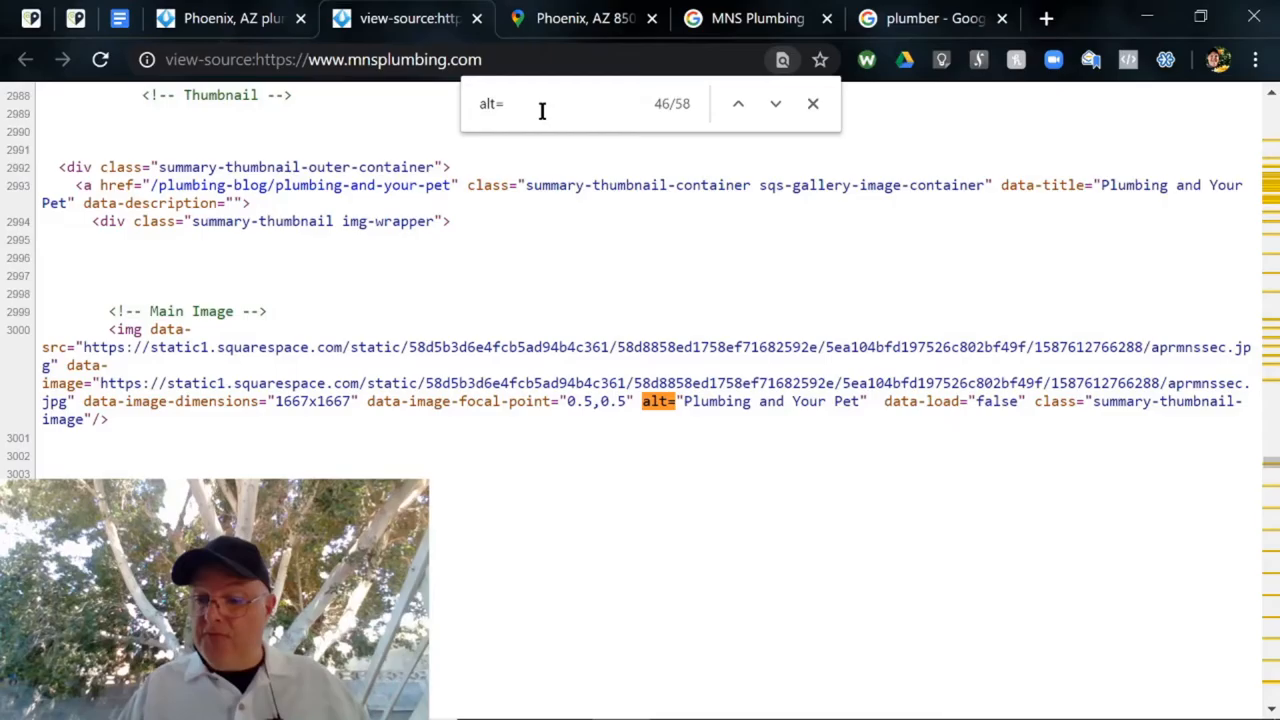
left_click(775, 103)
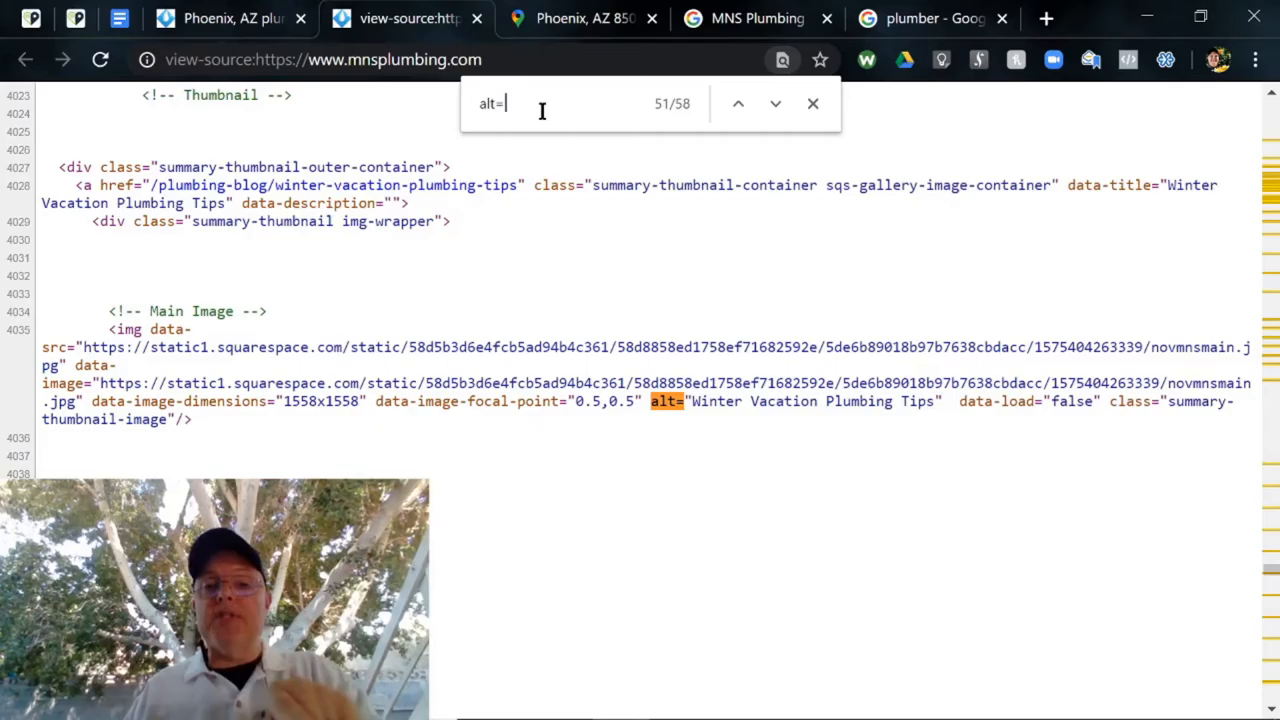
left_click(775, 103)
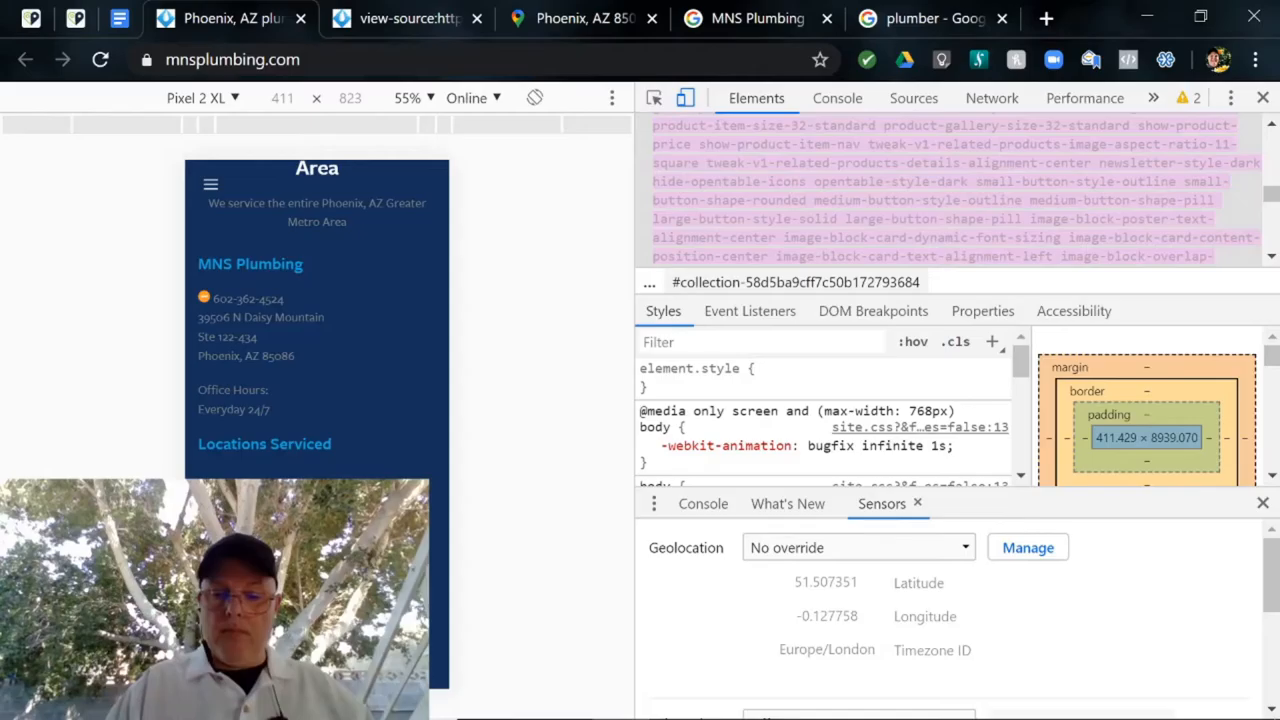
Step: Return to the page source and step through the 'facebook' matches
left_click(400, 18)
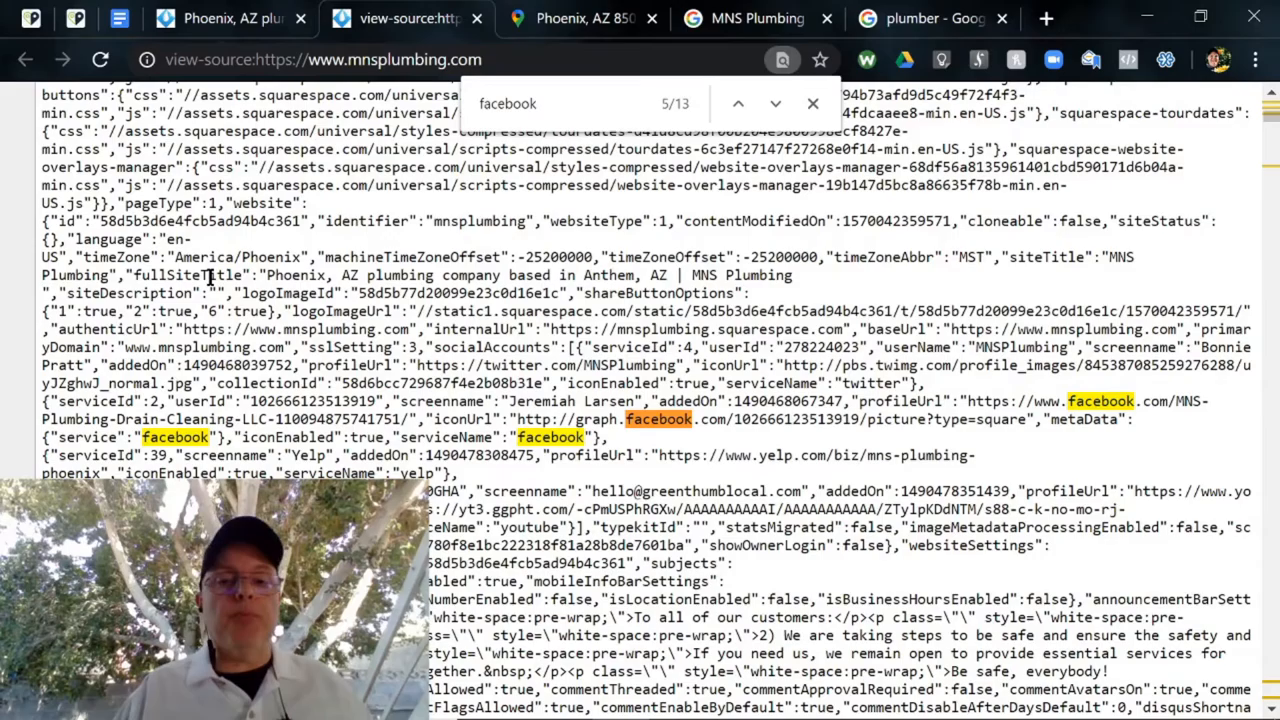
left_click(738, 103)
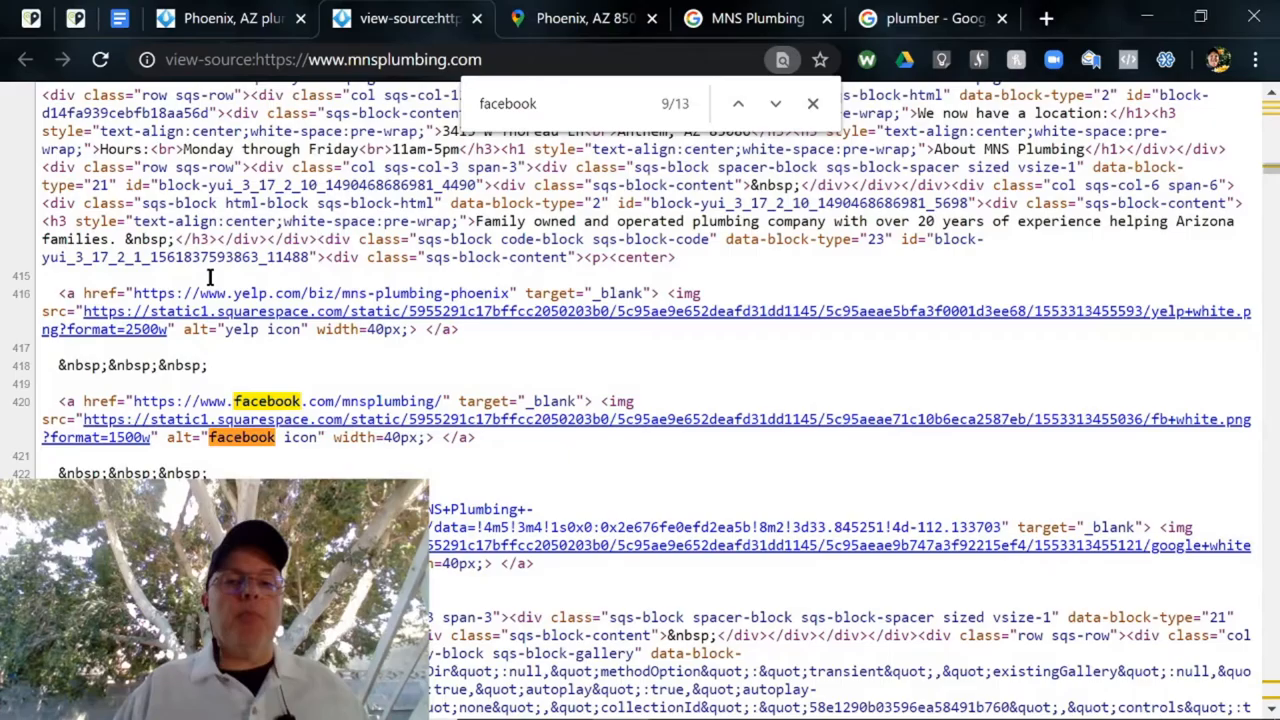
left_click(738, 103)
type("google")
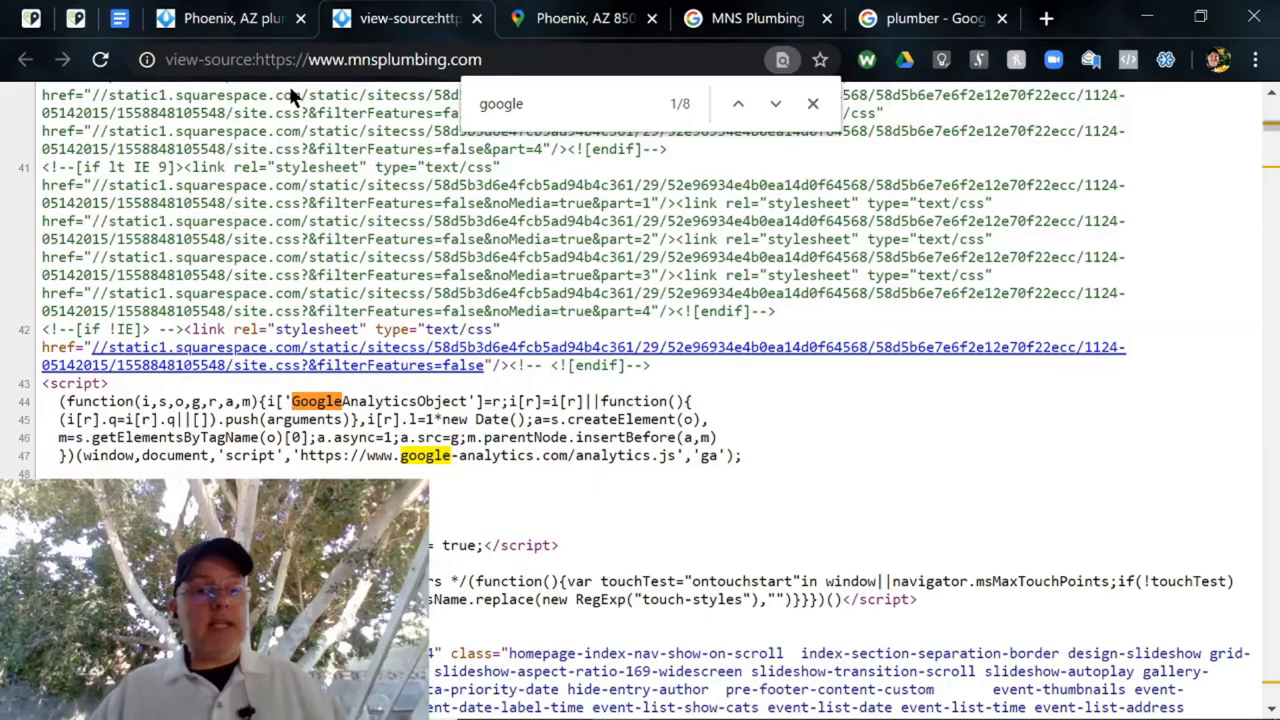
mouse_move(205, 425)
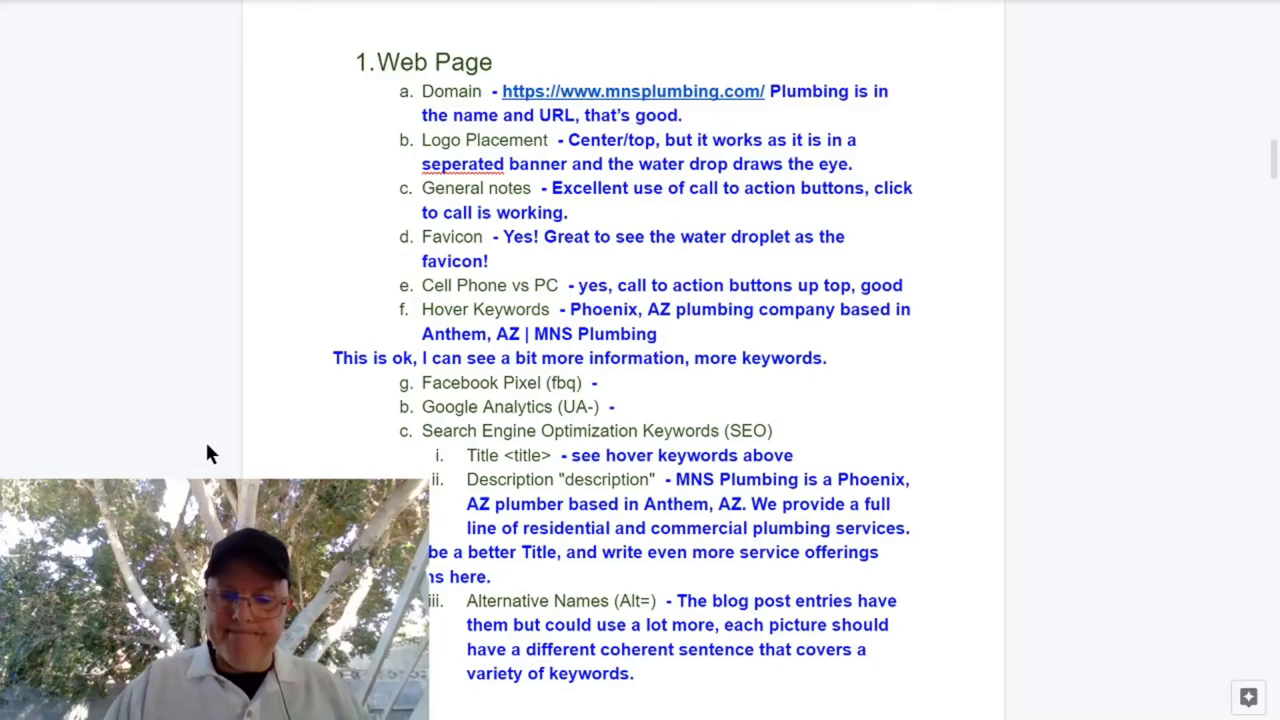
Step: Scroll the report down past the alt text notes toward Search Results
scroll("down", 3)
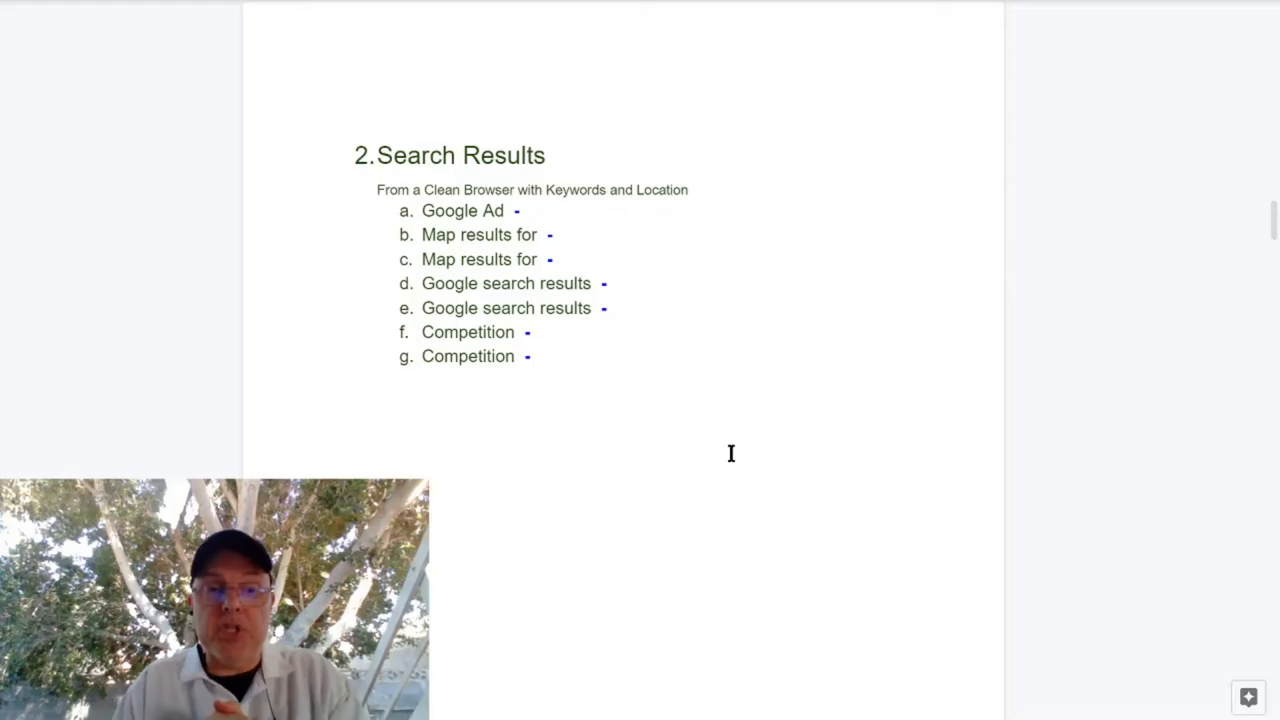
Step: Switch to the Google Maps view of Phoenix, AZ 85086
left_click(583, 18)
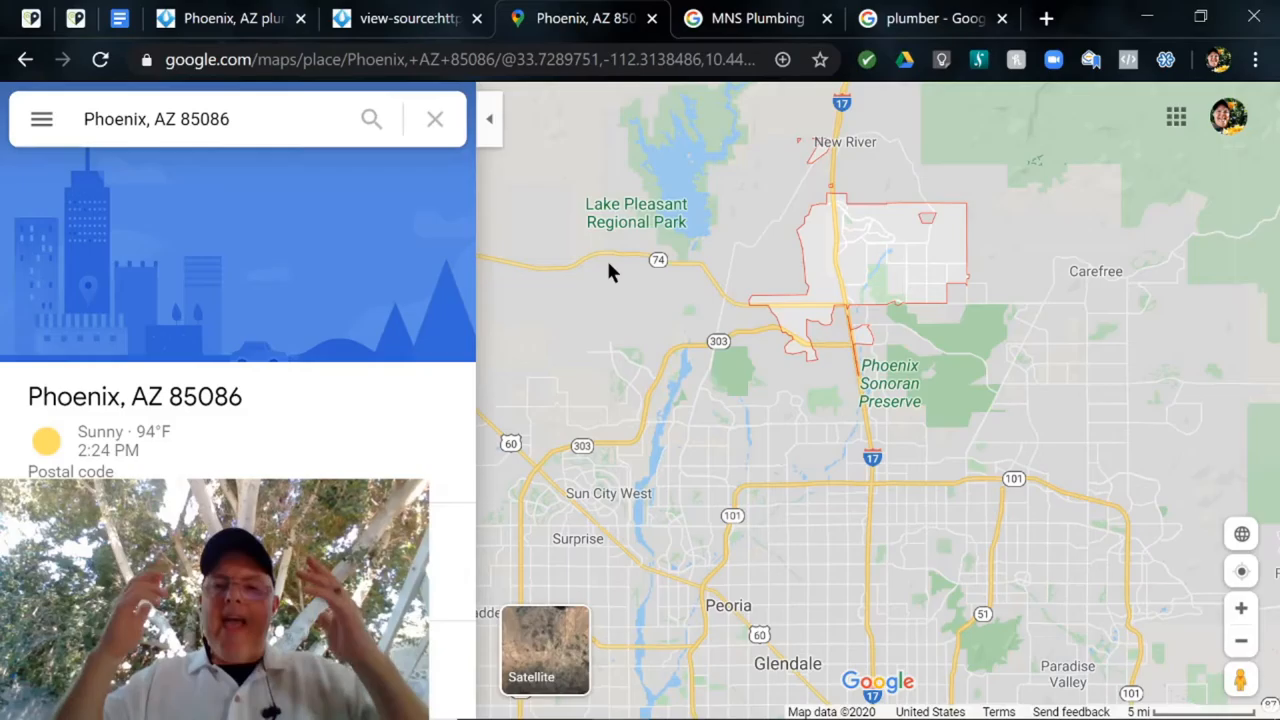
Step: Close the Phoenix map and scroll the 'plumber' search results checking for ads
left_click(910, 18)
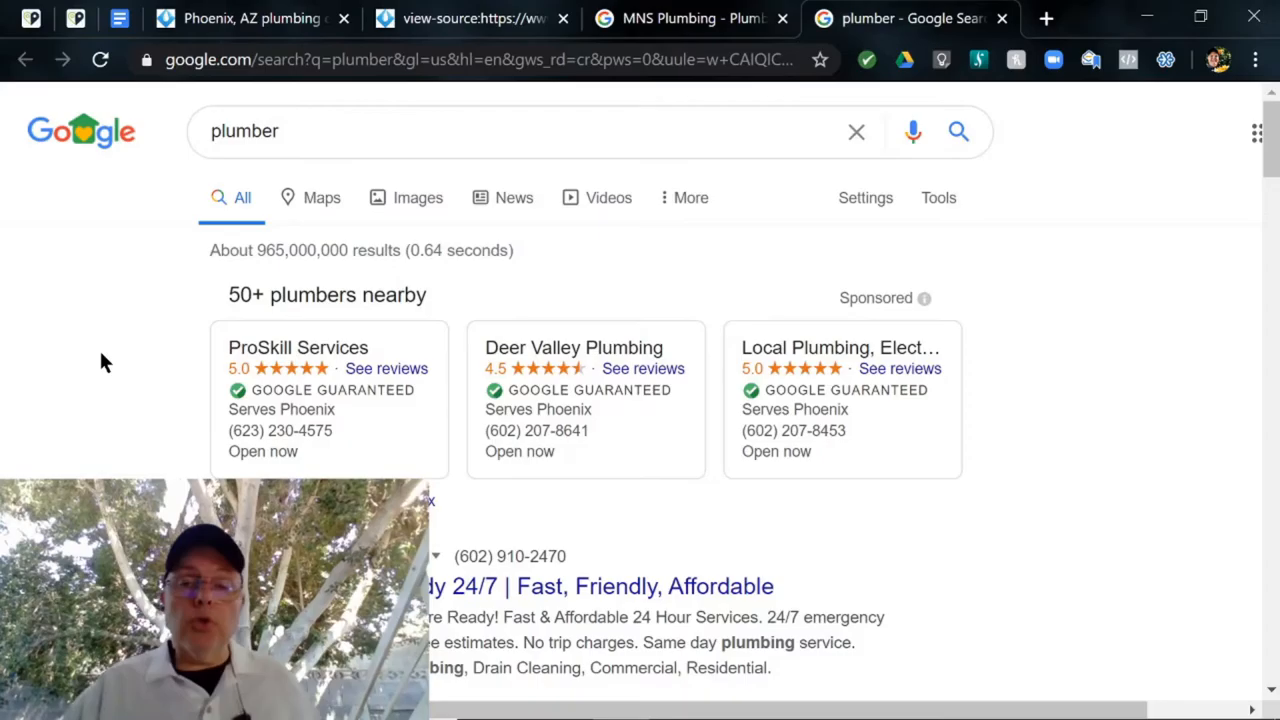
scroll("down", 3)
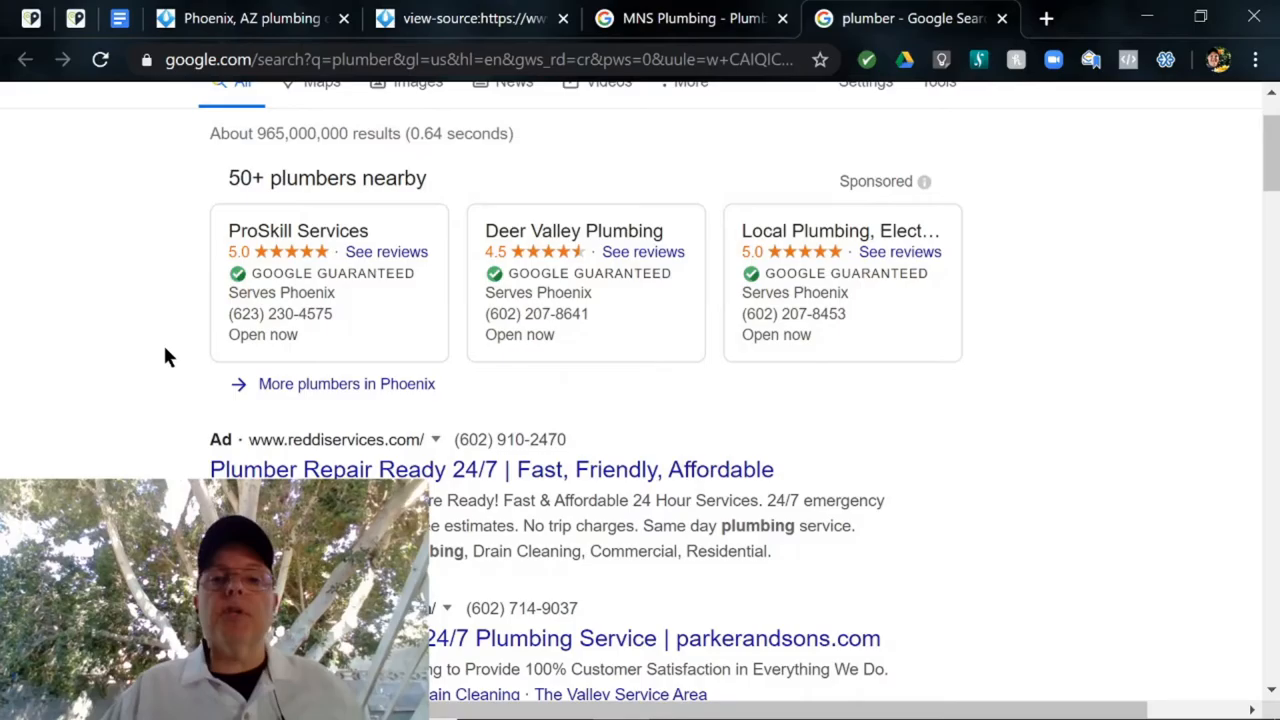
scroll("down", 3)
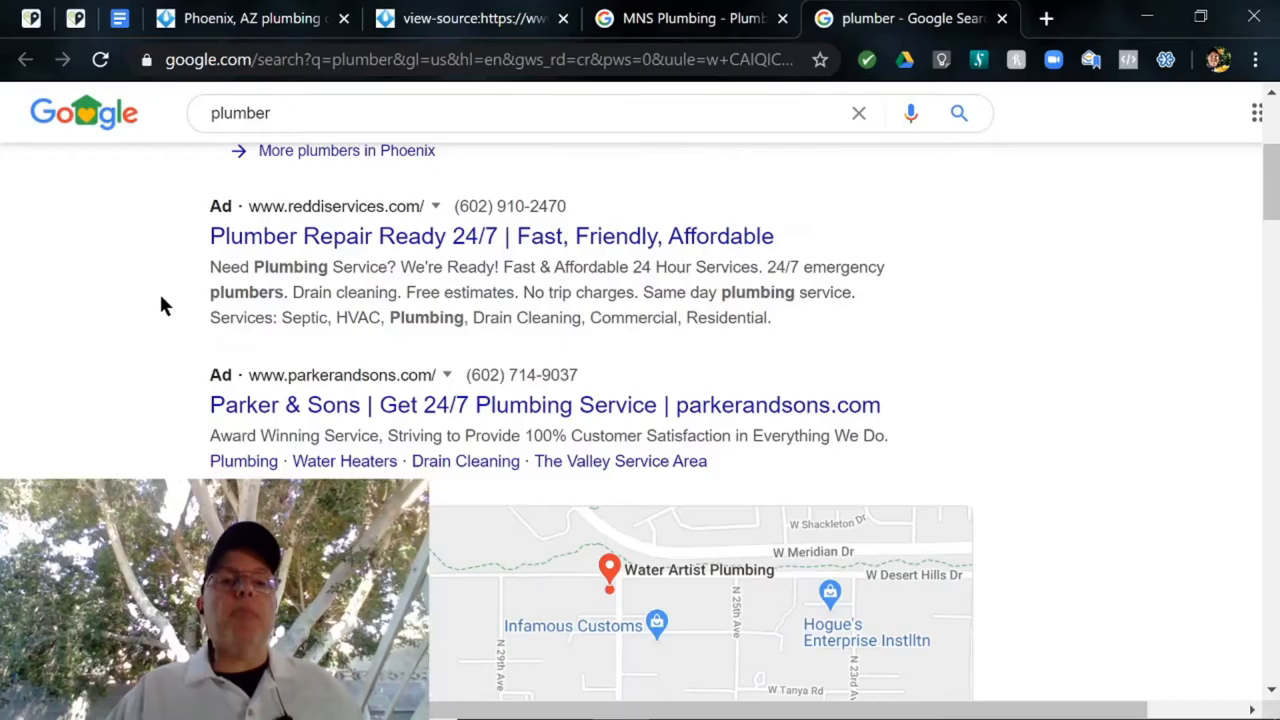
scroll("down", 3)
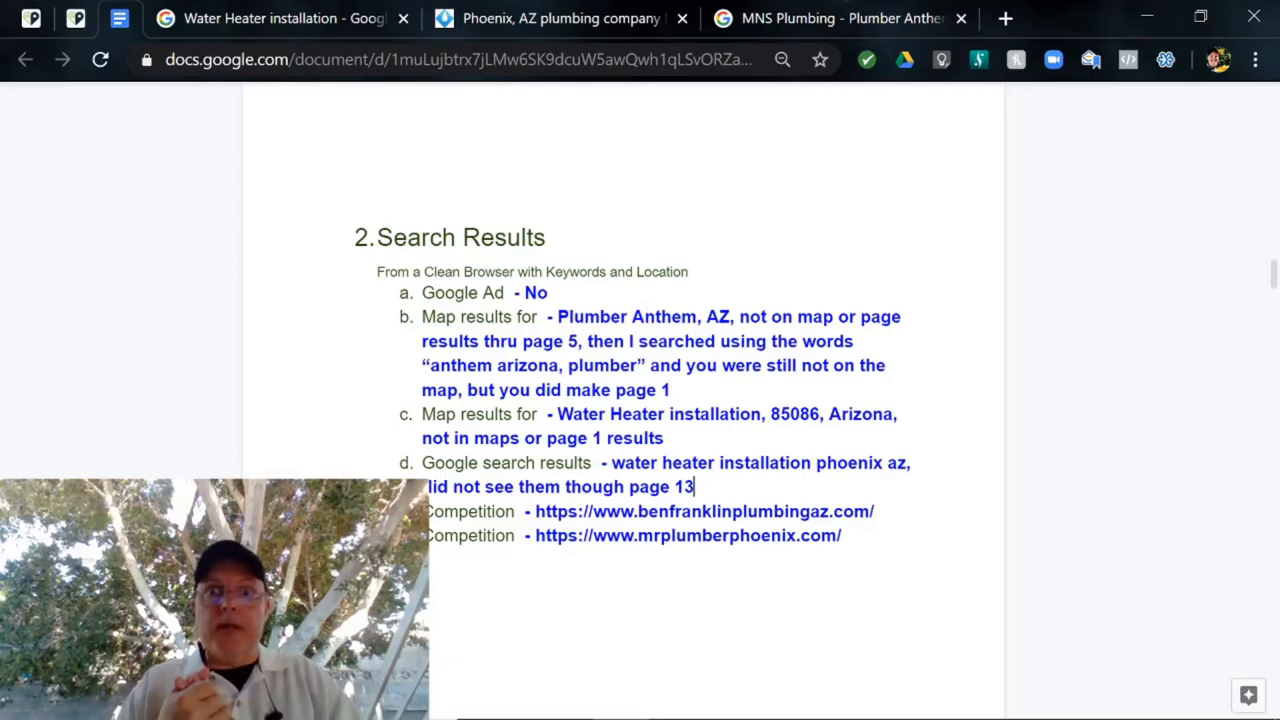
scroll("down", 3)
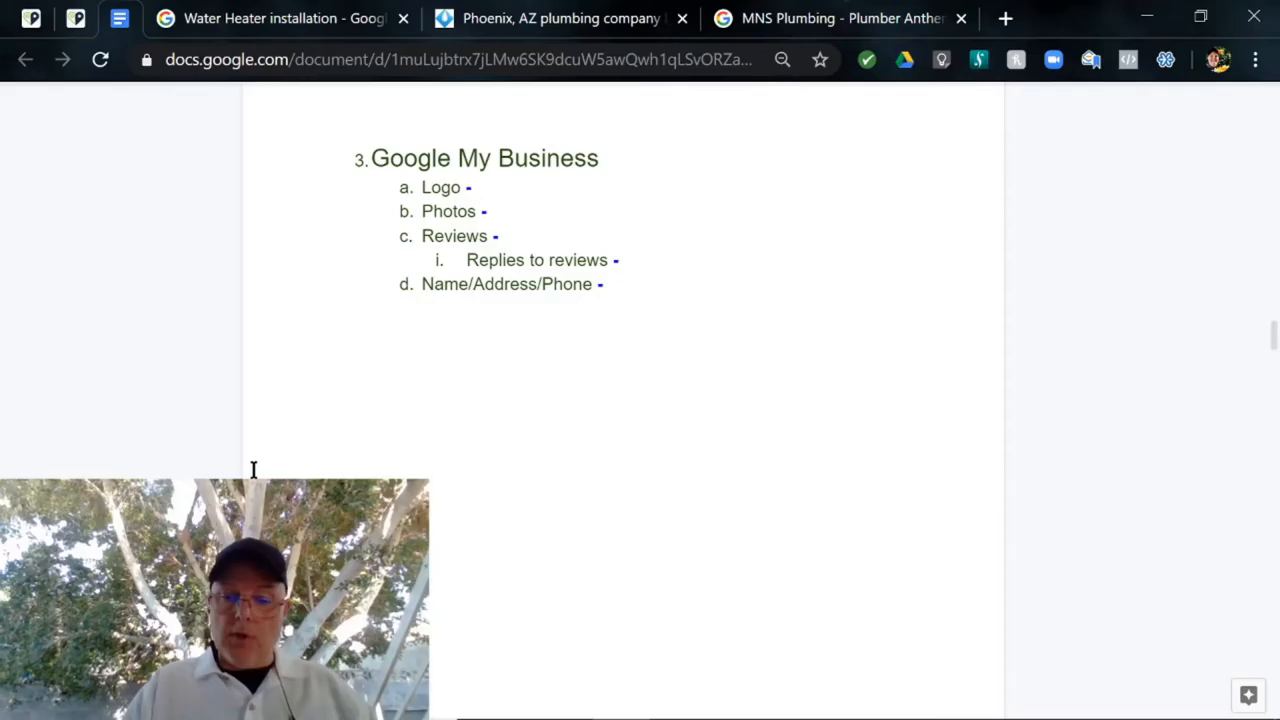
Step: Switch to the MNS Plumbing search results and scroll through the results and knowledge panel
left_click(840, 18)
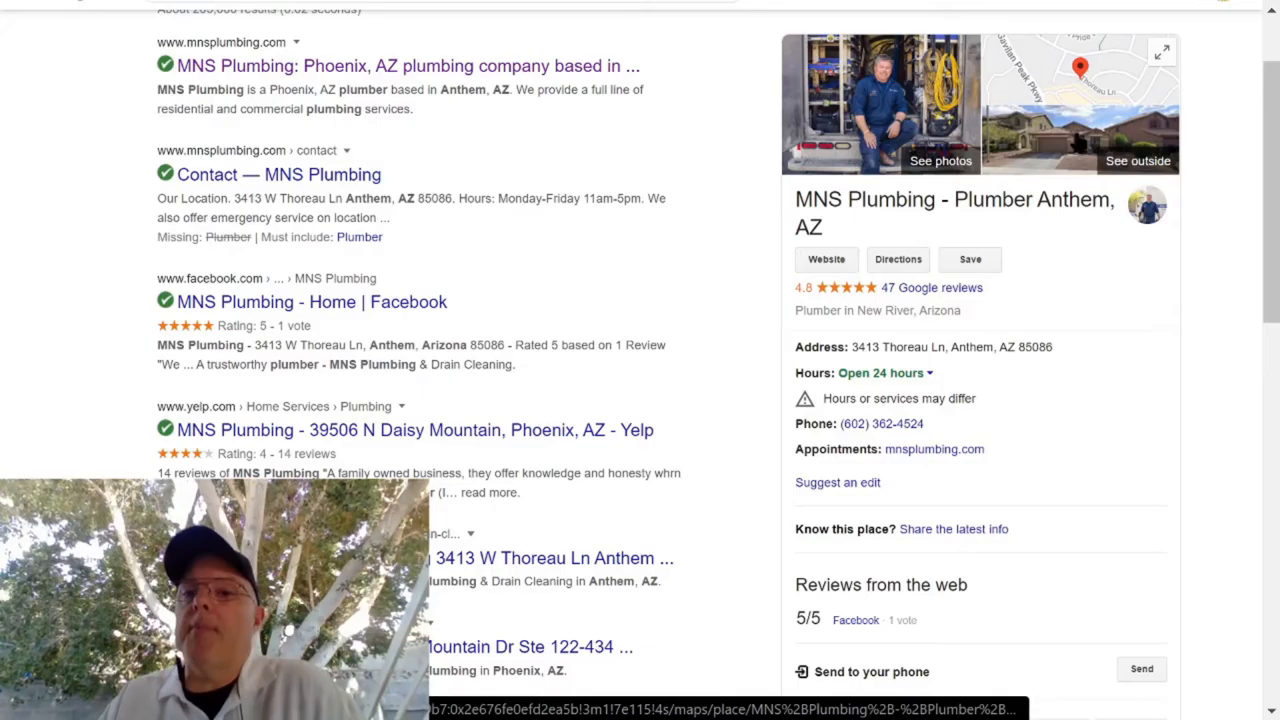
mouse_move(890, 368)
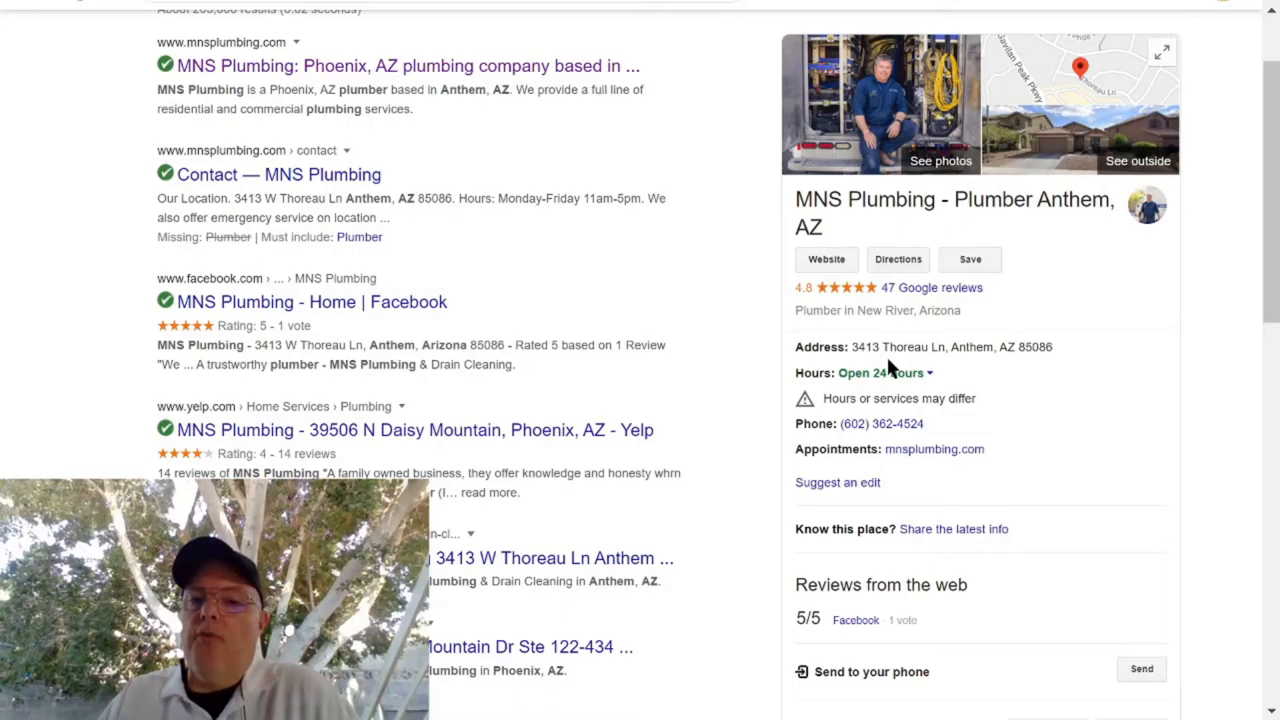
mouse_move(860, 311)
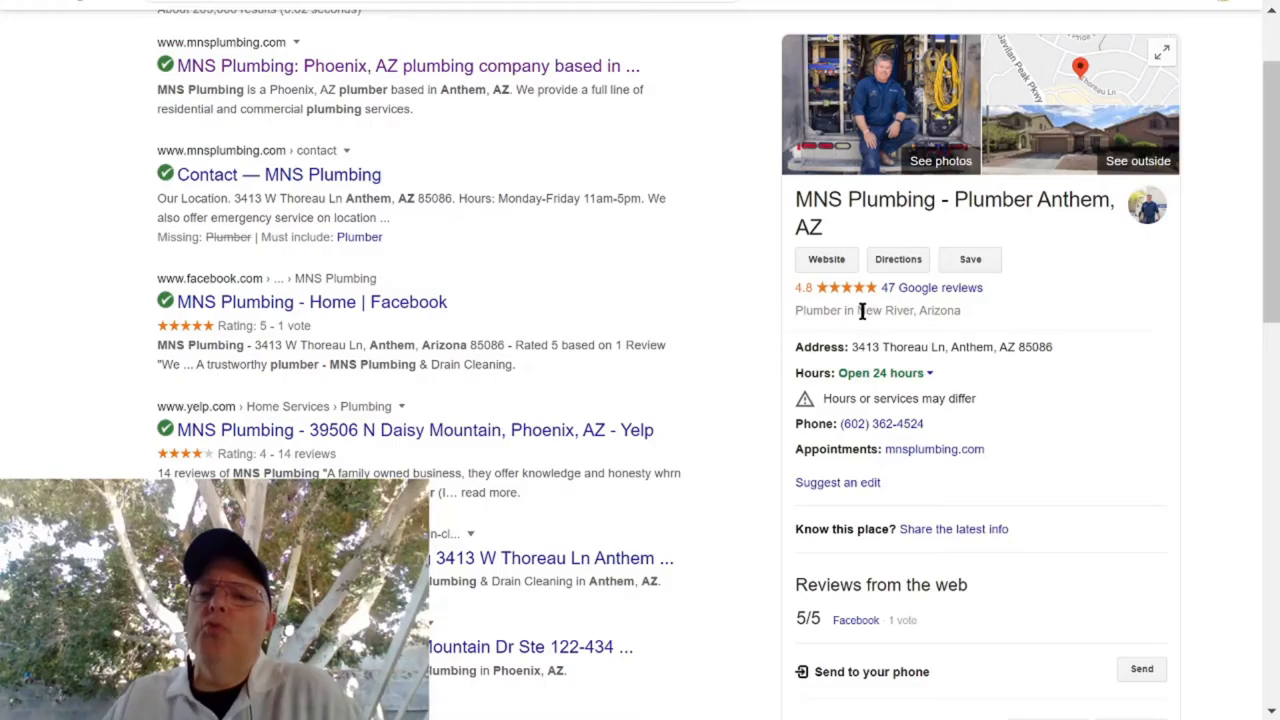
scroll("down", 3)
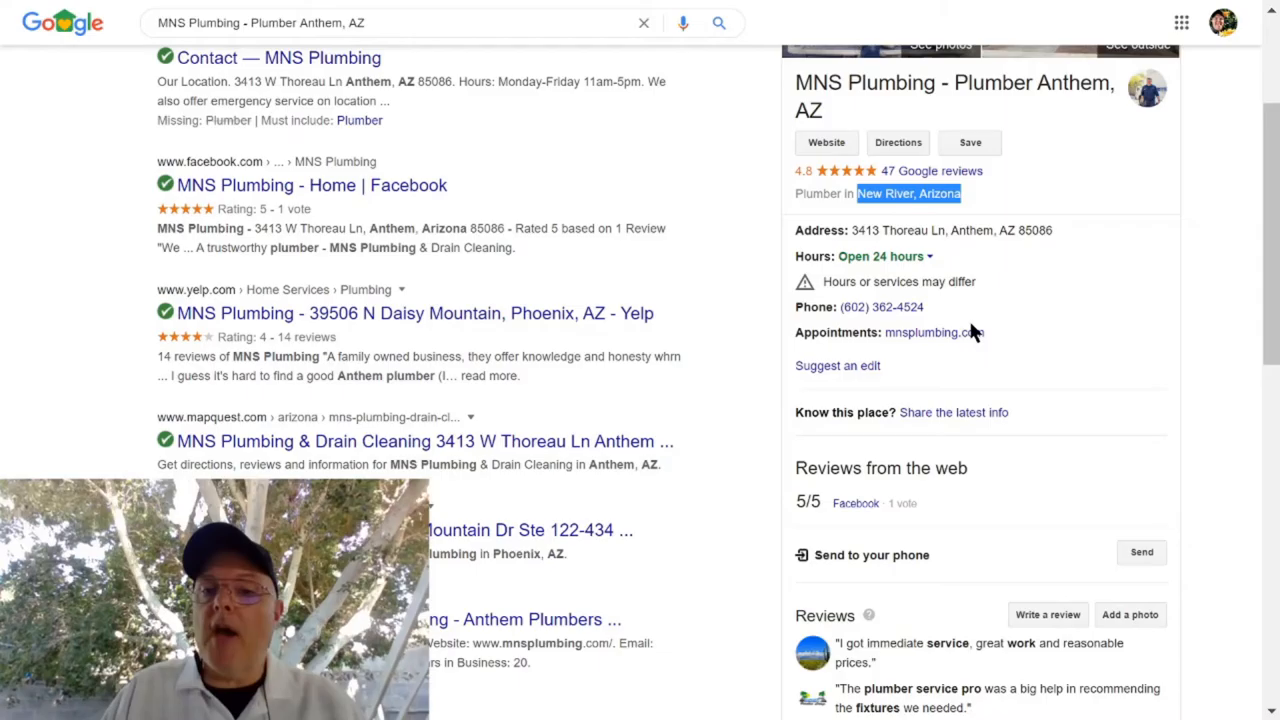
scroll("down", 3)
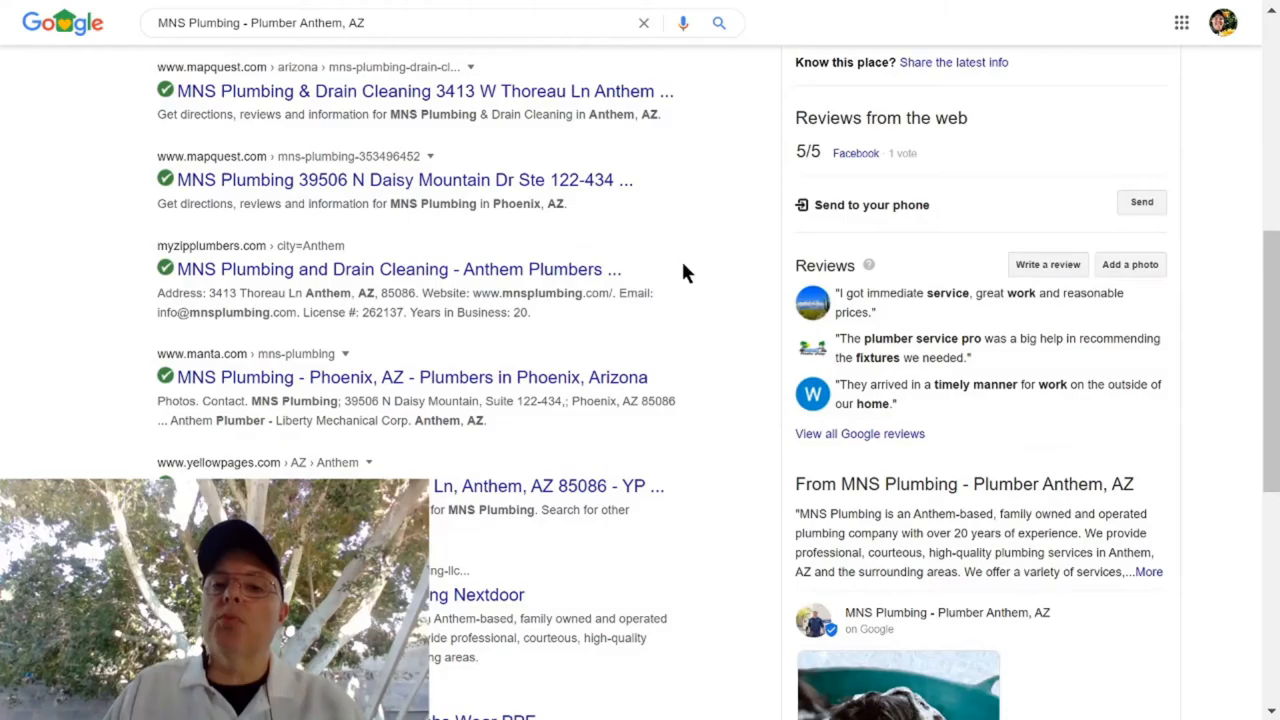
scroll("down", 3)
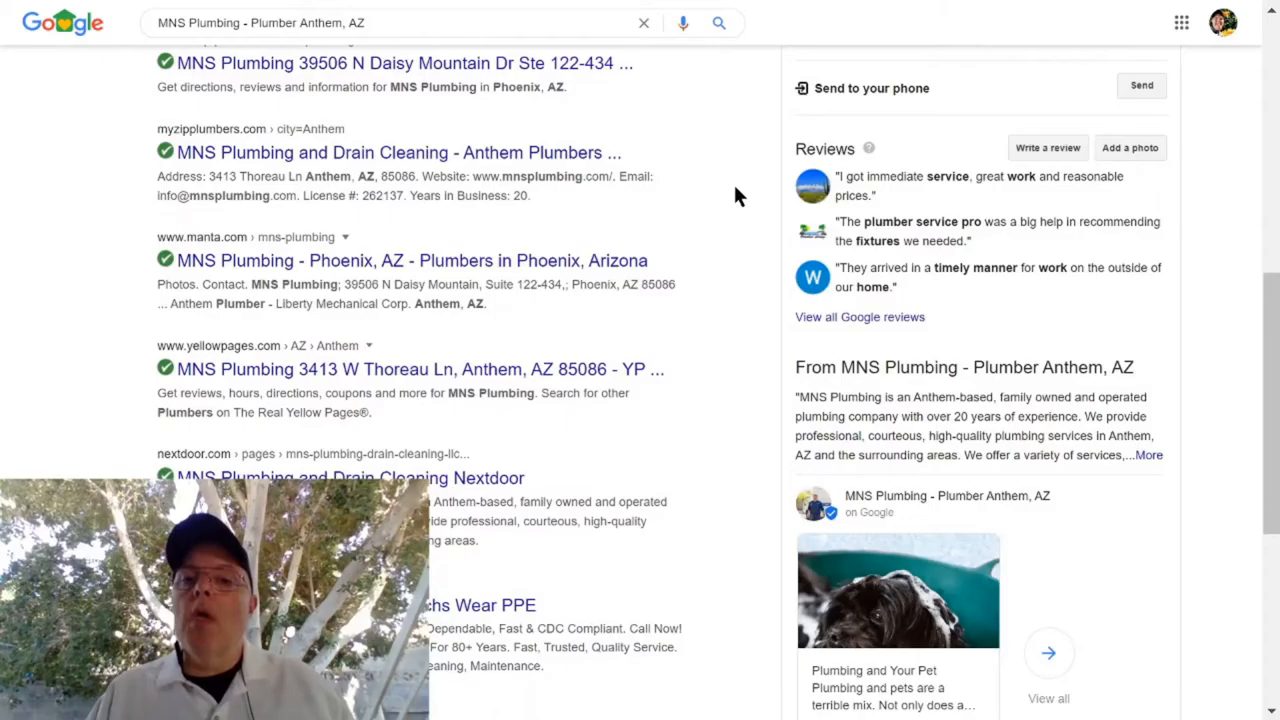
mouse_move(728, 319)
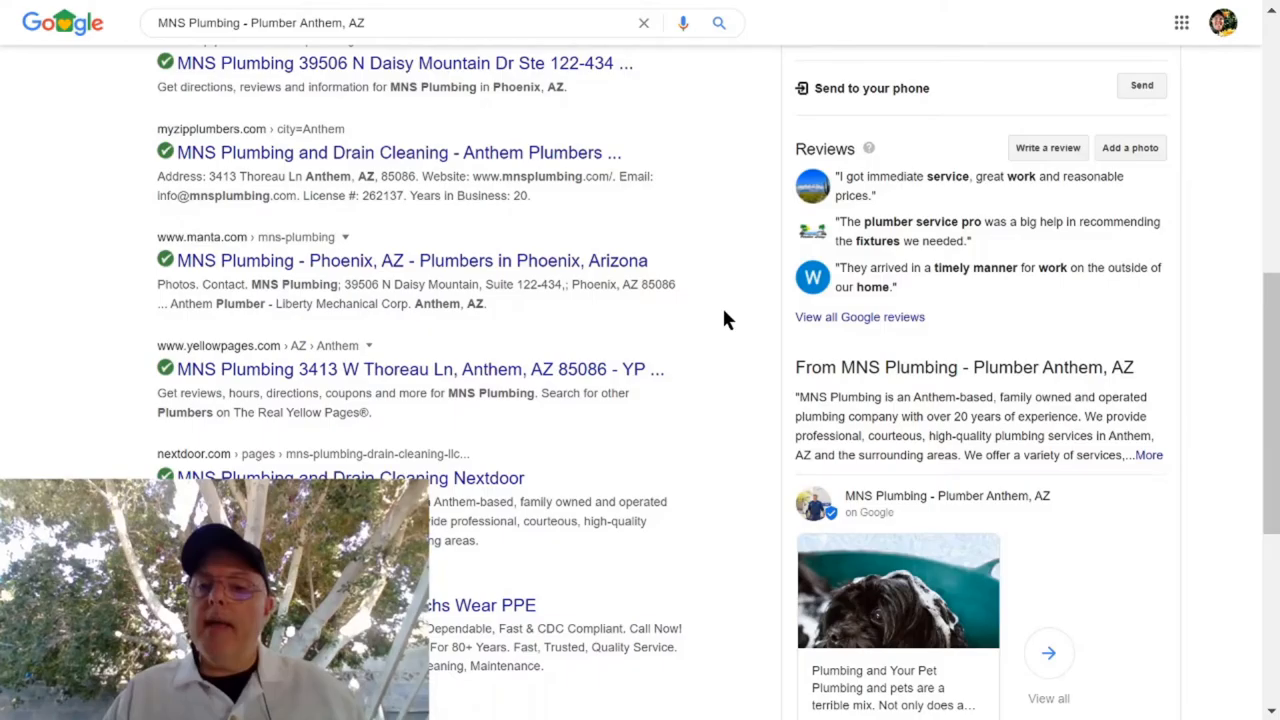
scroll("down", 3)
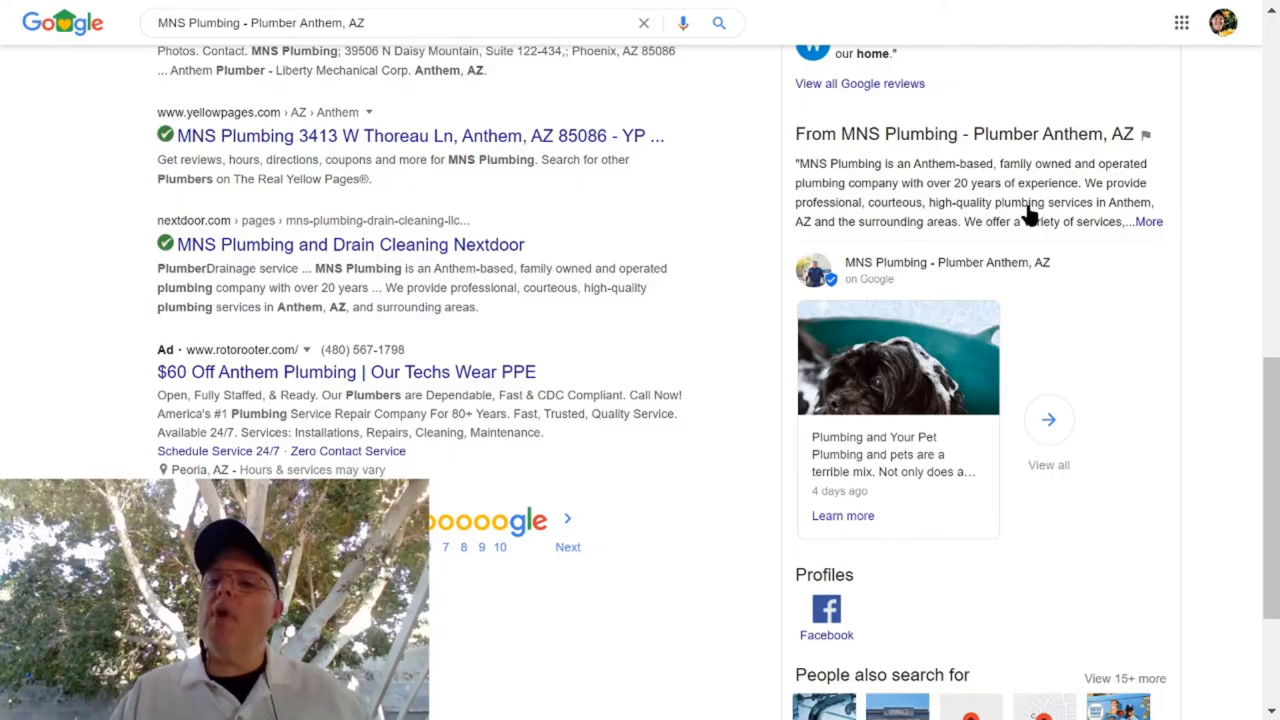
scroll("down", 3)
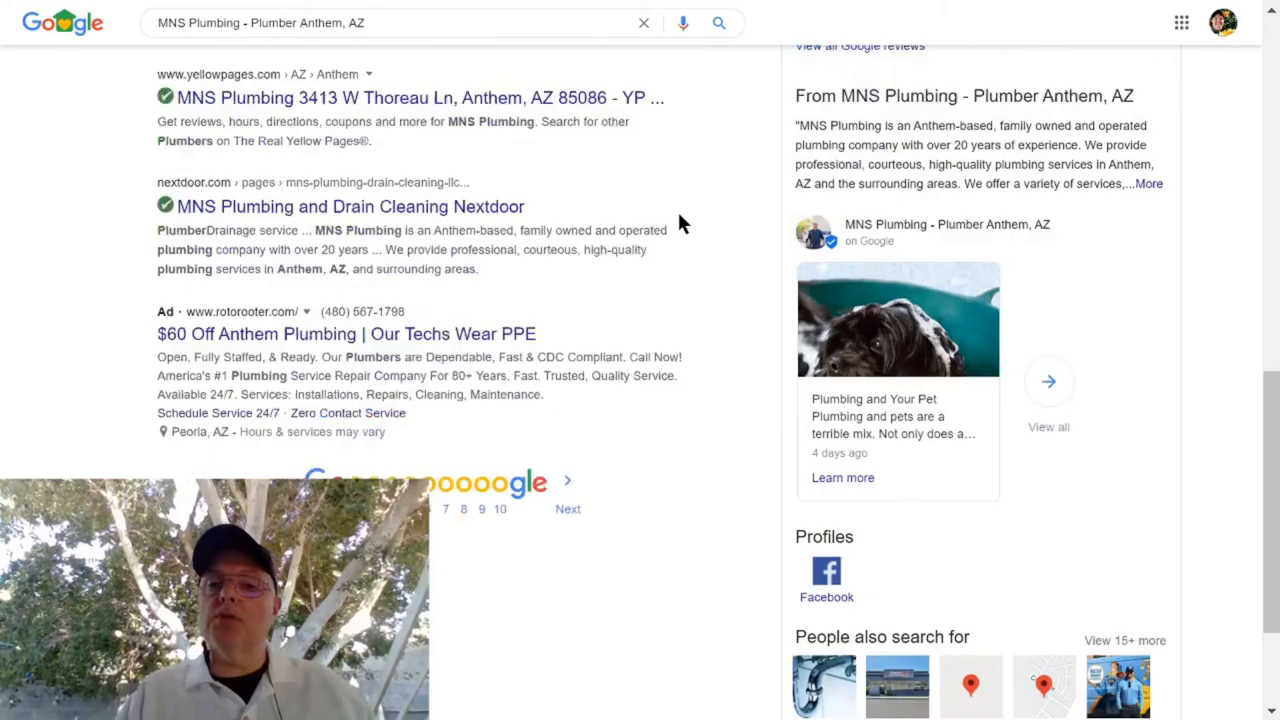
scroll("down", 3)
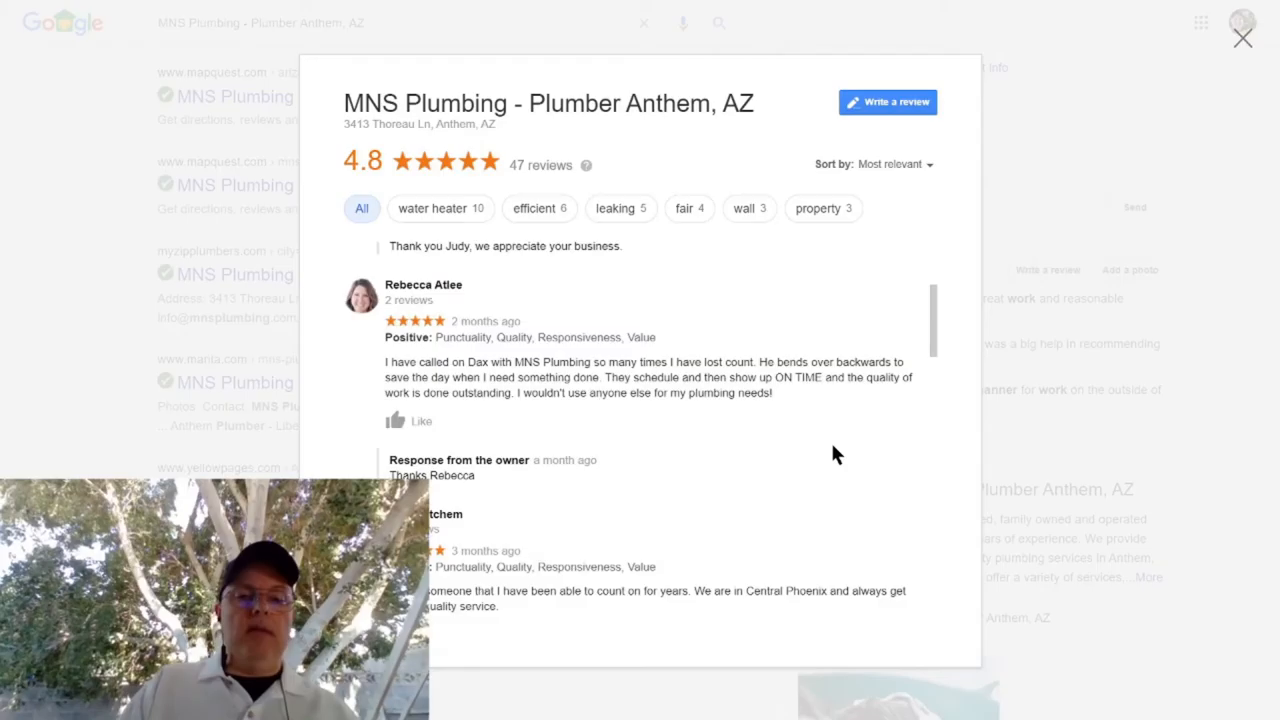
Step: Scroll back up the 47-review list and close the reviews window
scroll("up", 3)
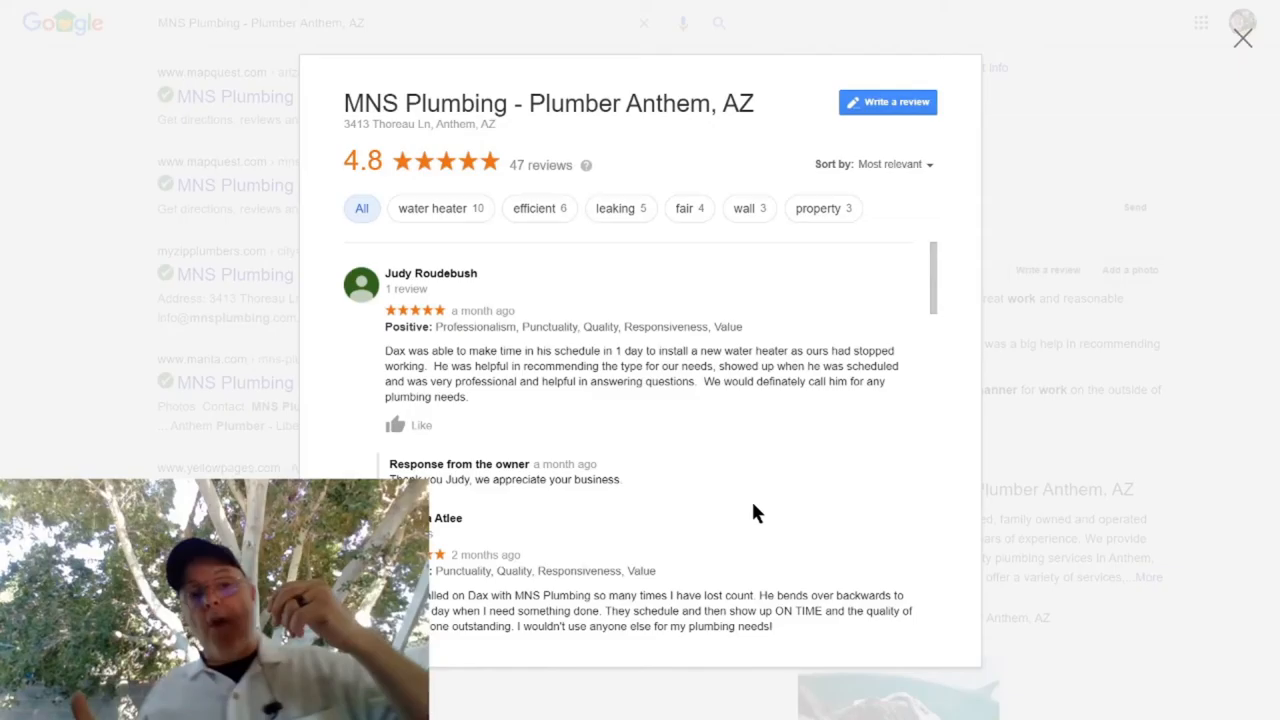
left_click(1242, 38)
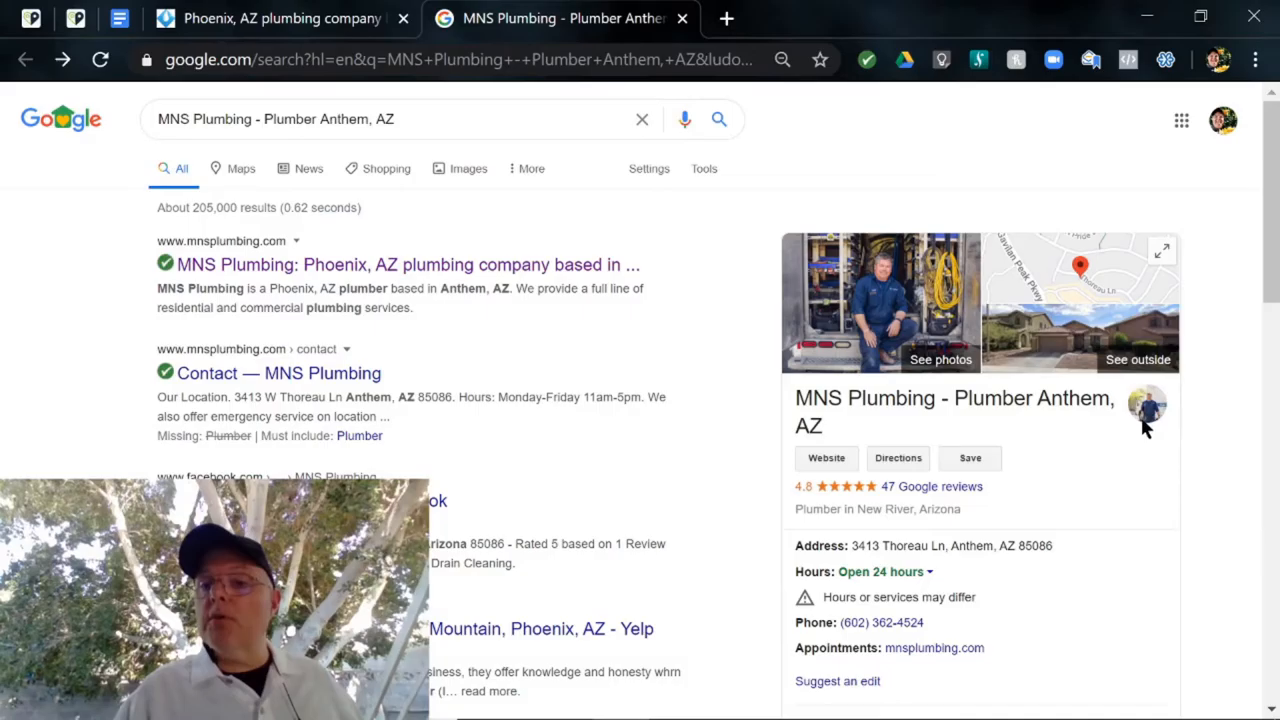
mouse_move(1120, 453)
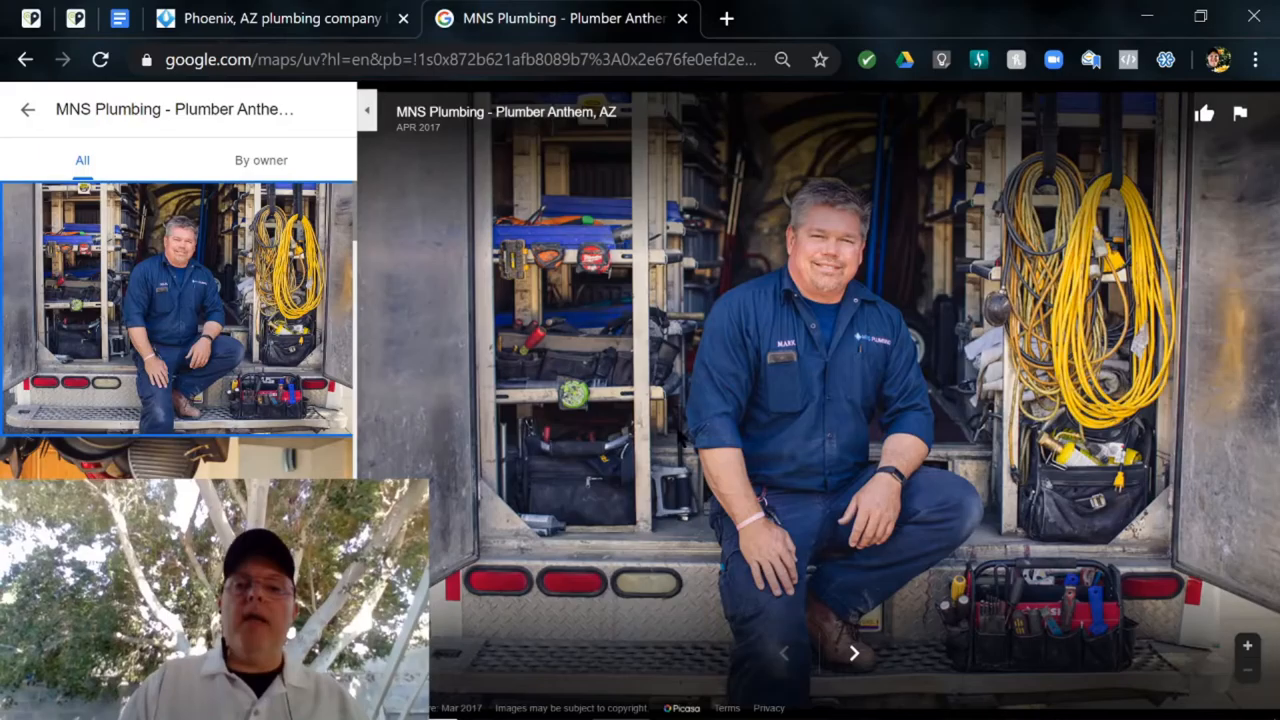
Step: Open the MNS Plumbing photo gallery from the knowledge panel
left_click(854, 653)
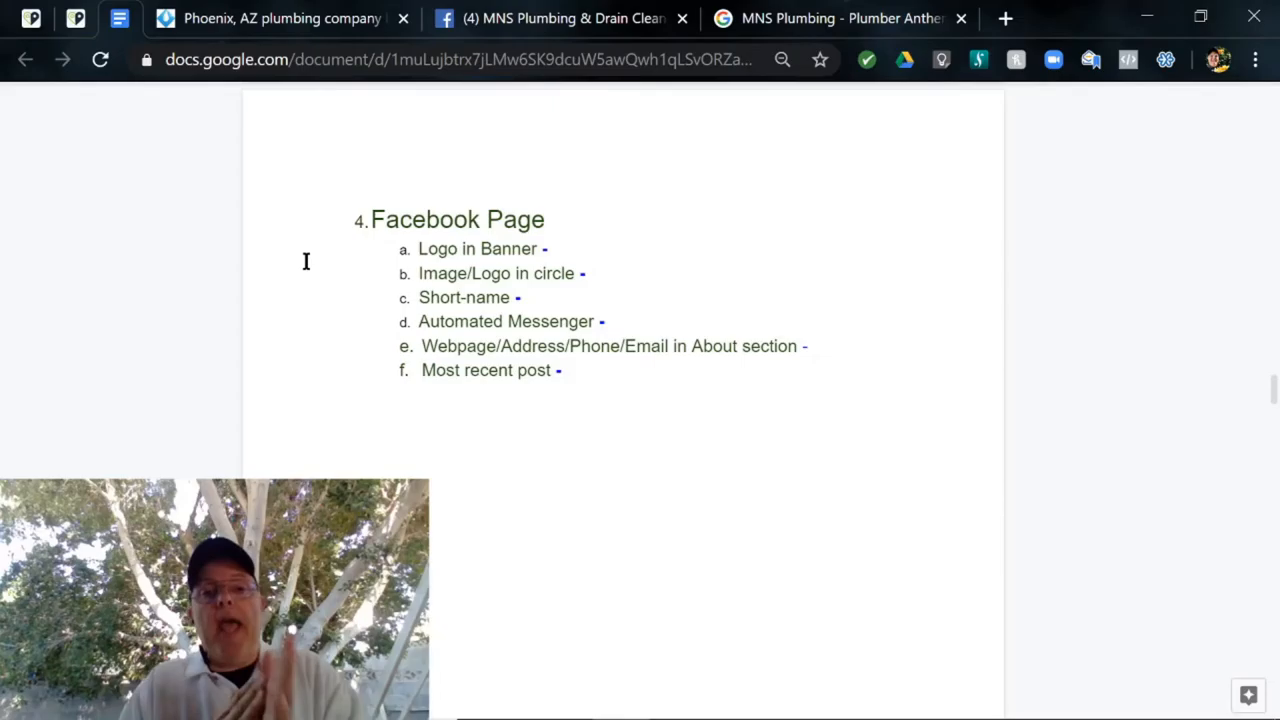
Step: Switch to the MNS Plumbing Facebook page and scroll down to its About details
left_click(560, 18)
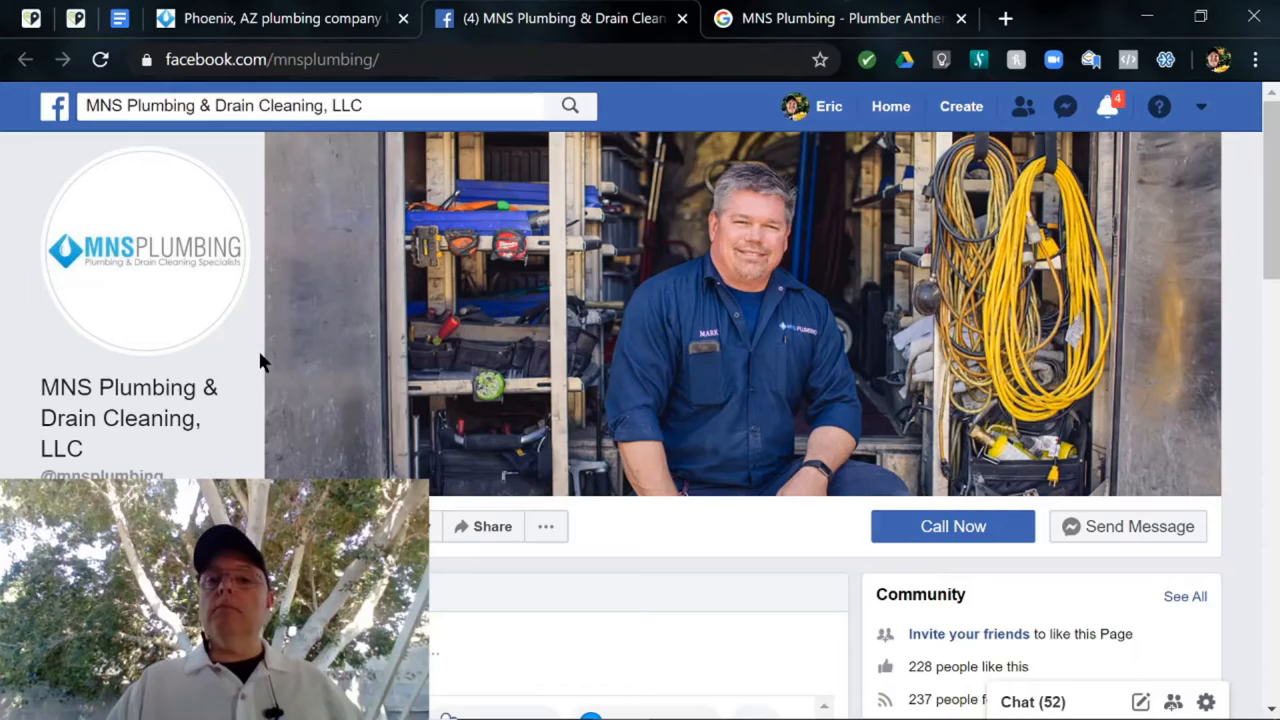
mouse_move(290, 245)
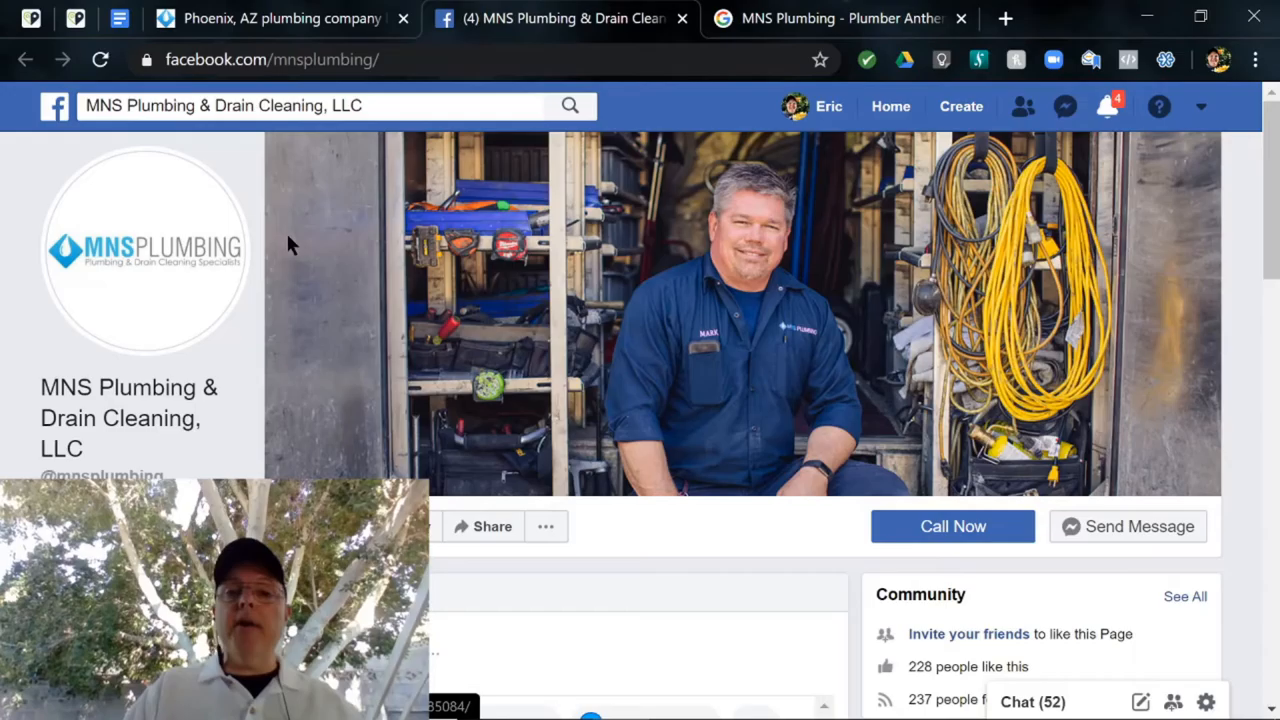
mouse_move(158, 315)
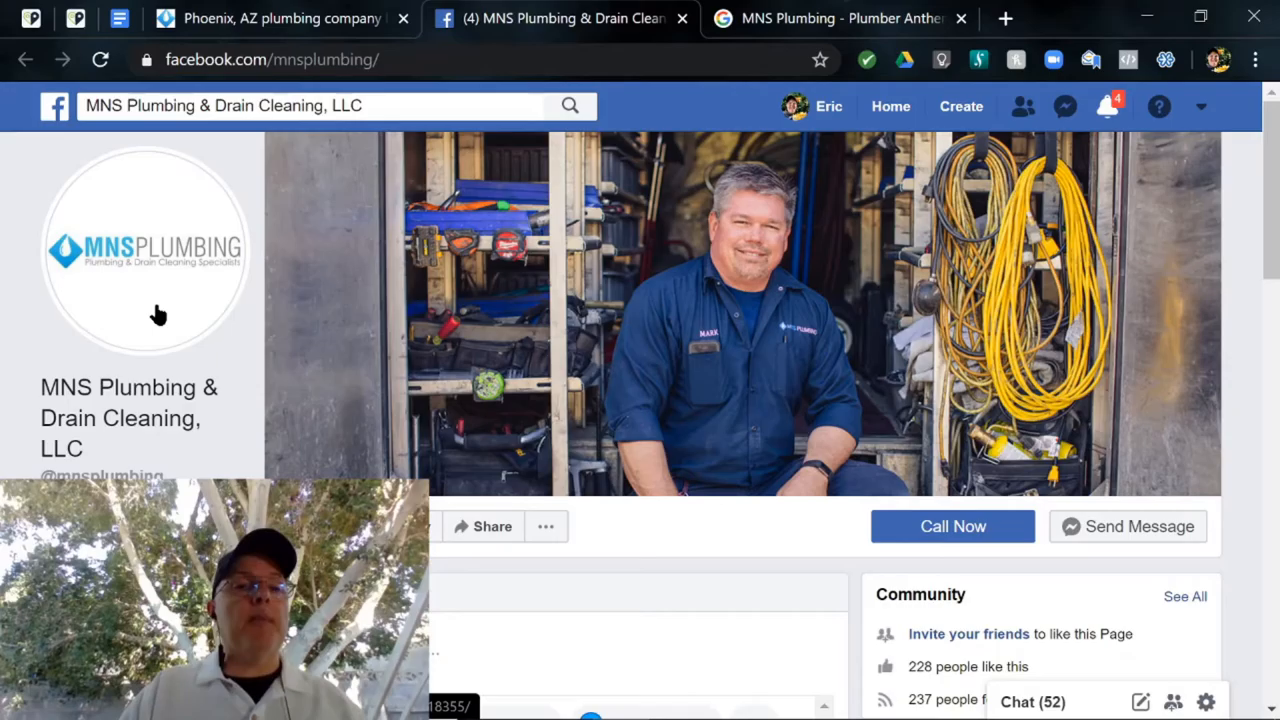
mouse_move(200, 360)
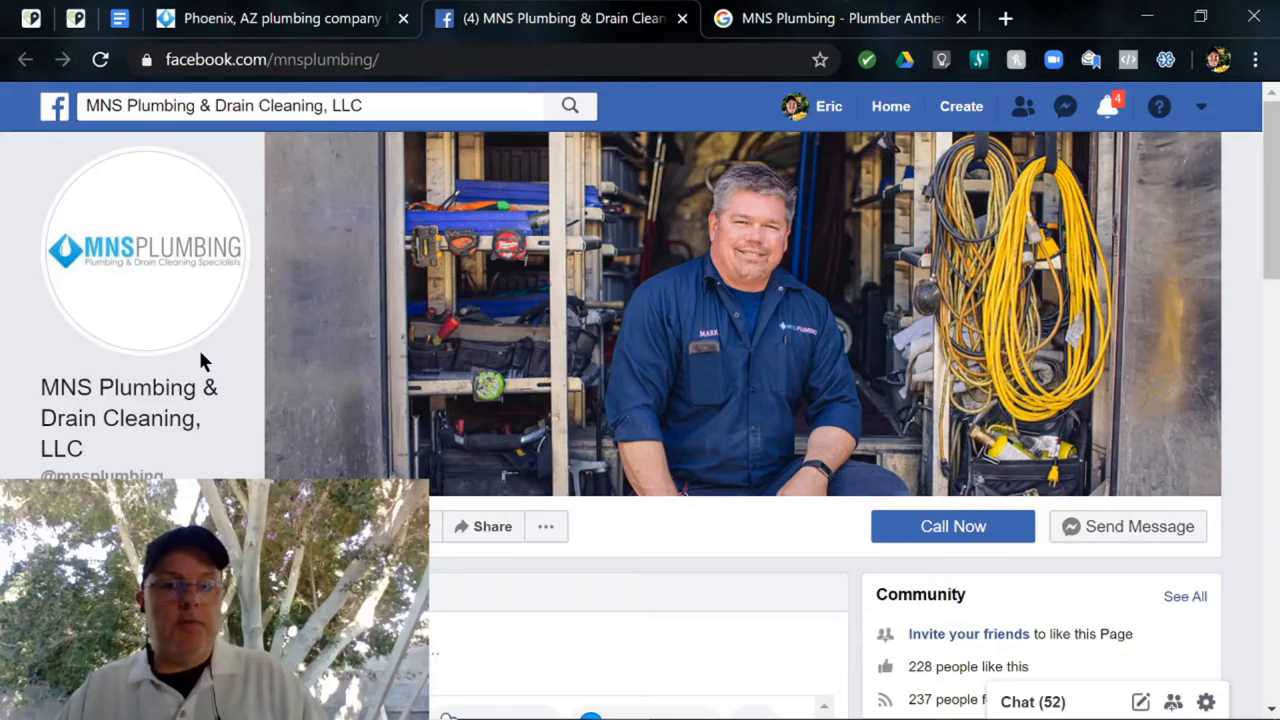
scroll("down", 3)
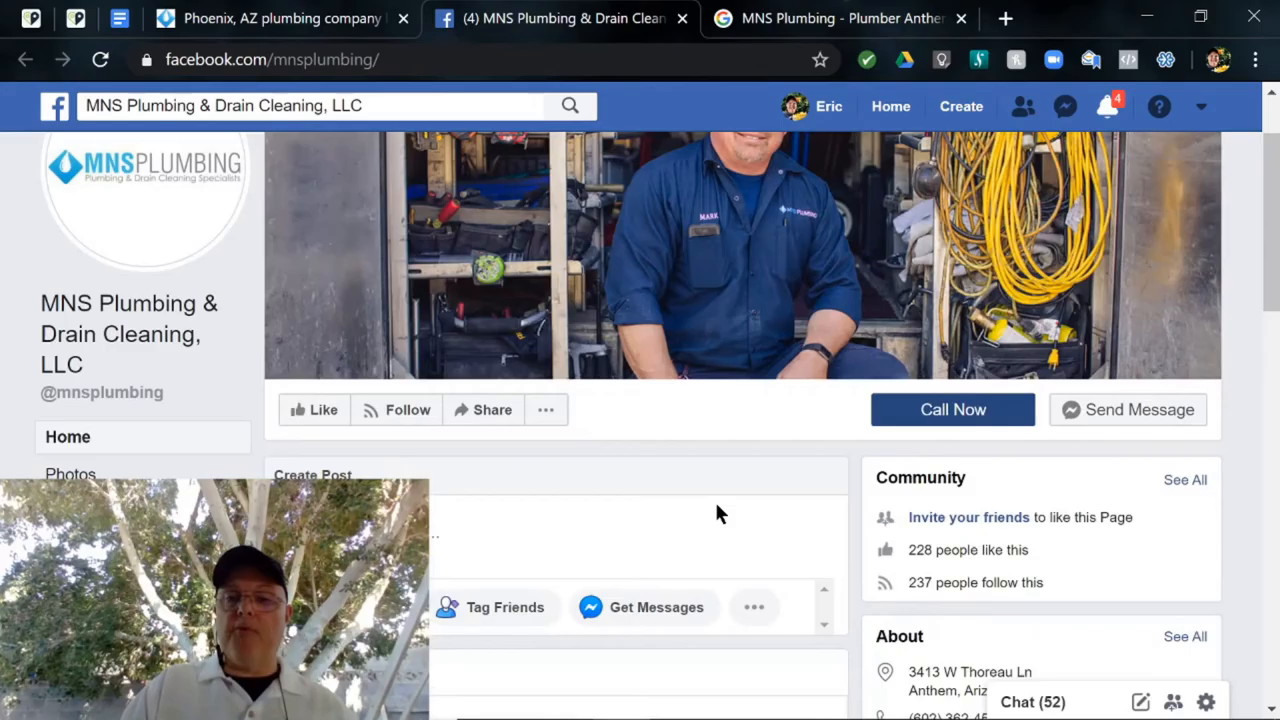
scroll("down", 3)
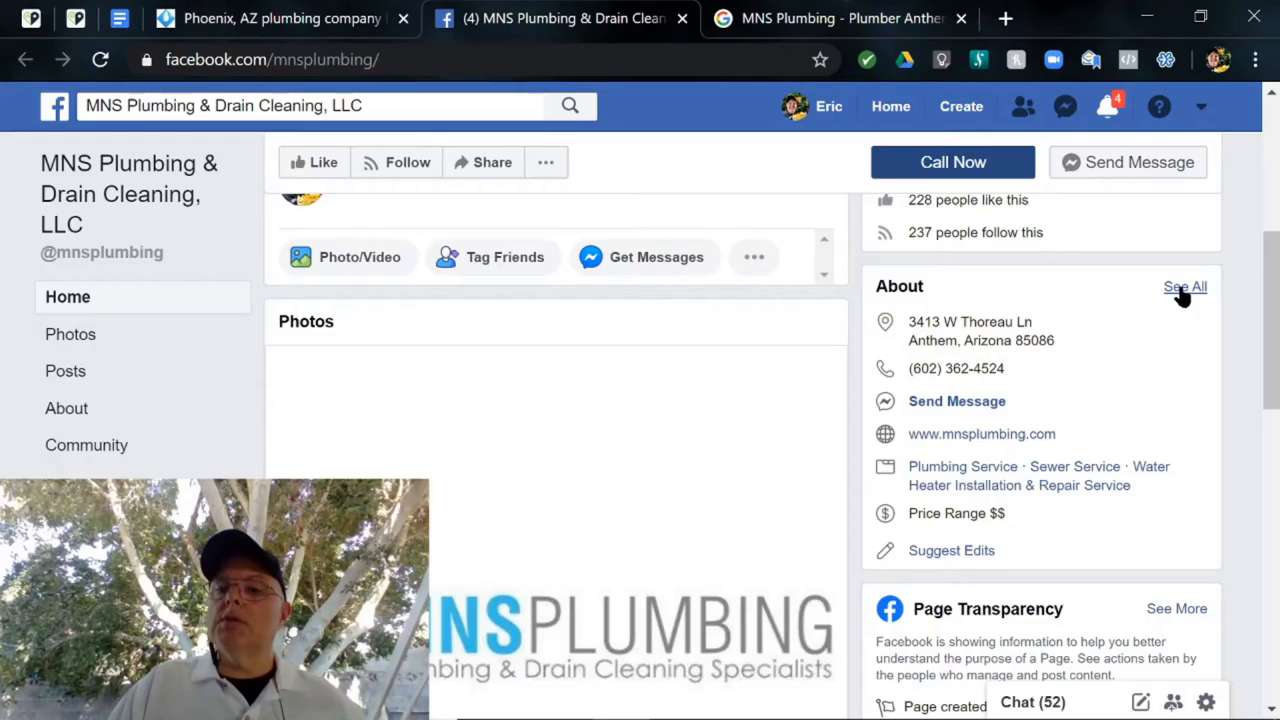
Step: Open the MNS Plumbing page's full About details and scroll through phone, Messenger, email, website and description
left_click(1185, 287)
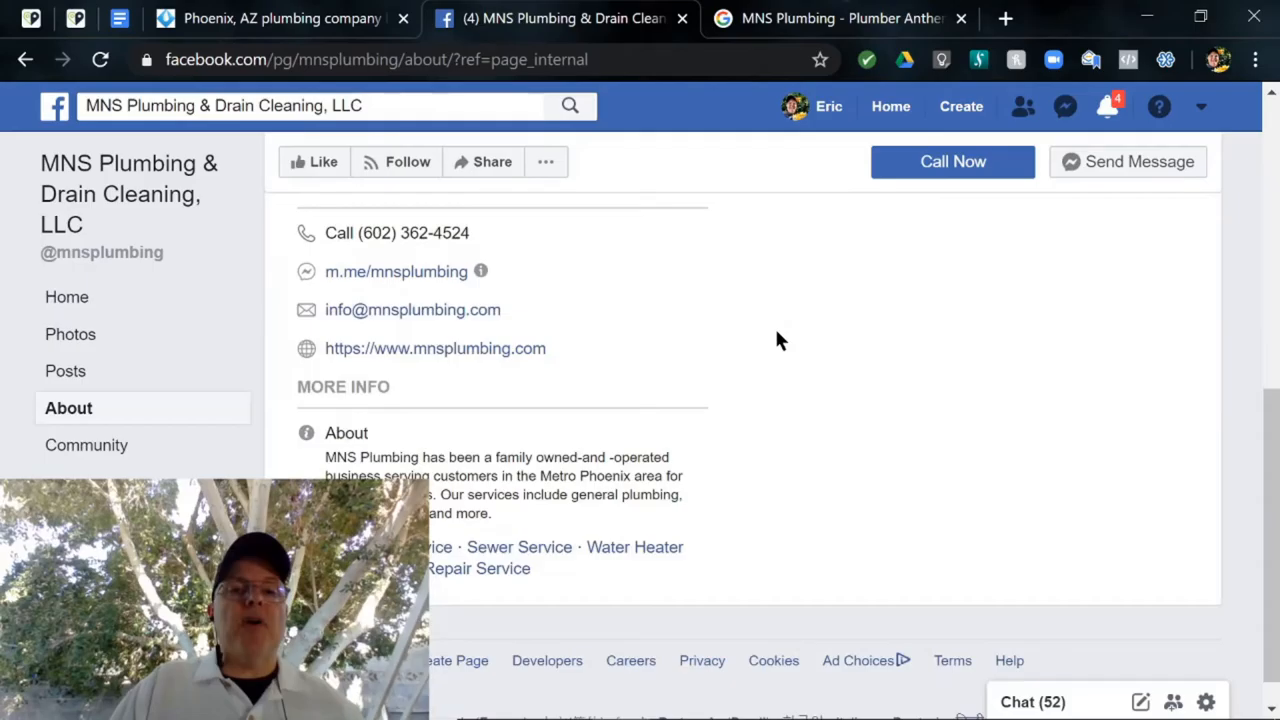
scroll("down", 3)
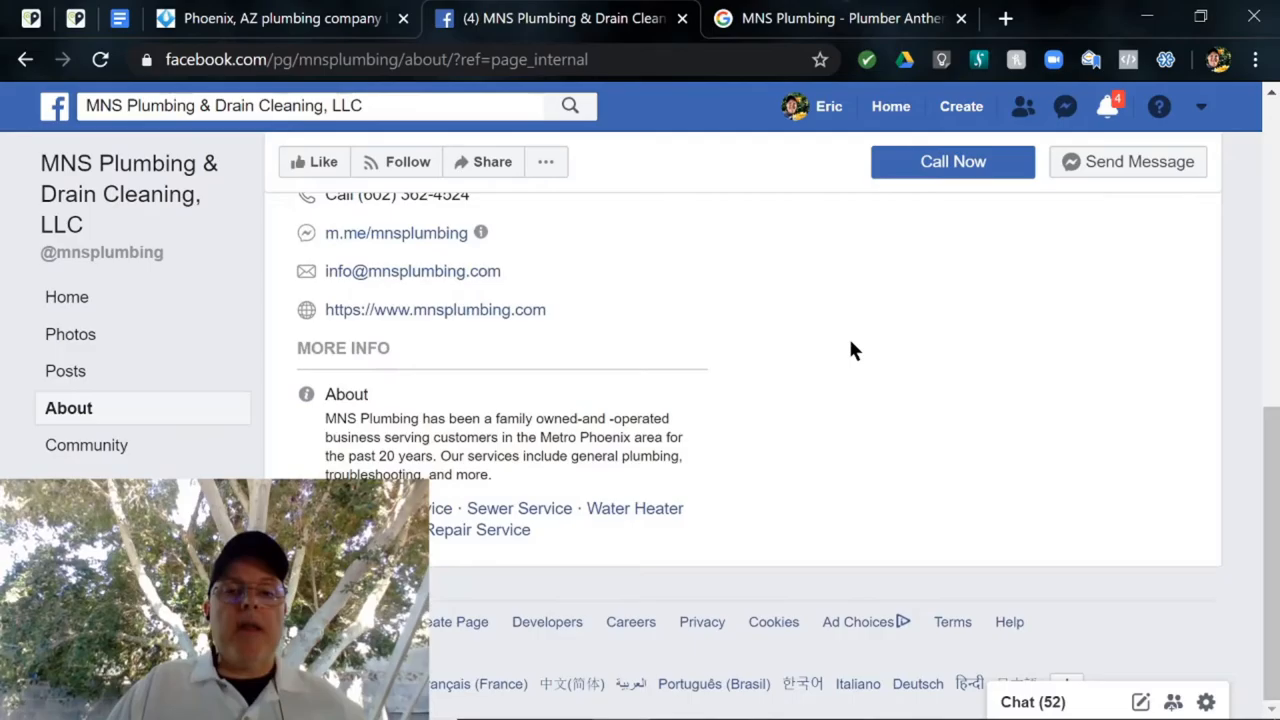
mouse_move(667, 548)
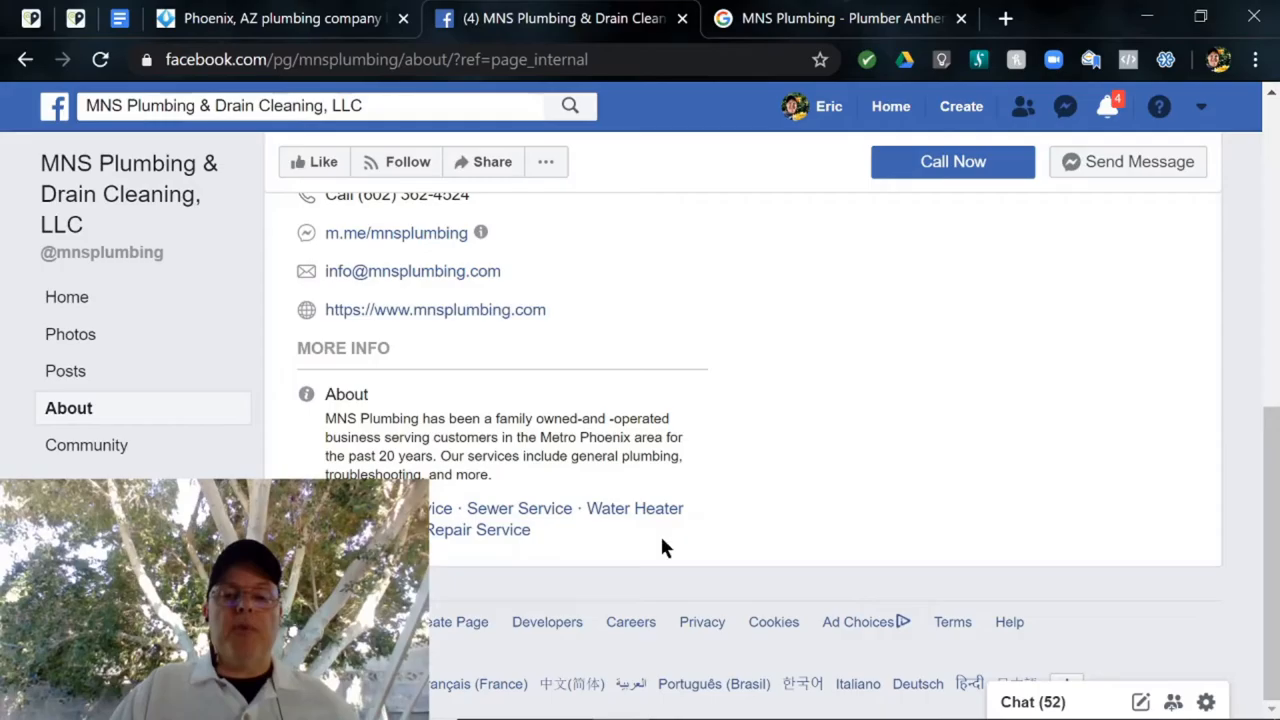
scroll("up", 3)
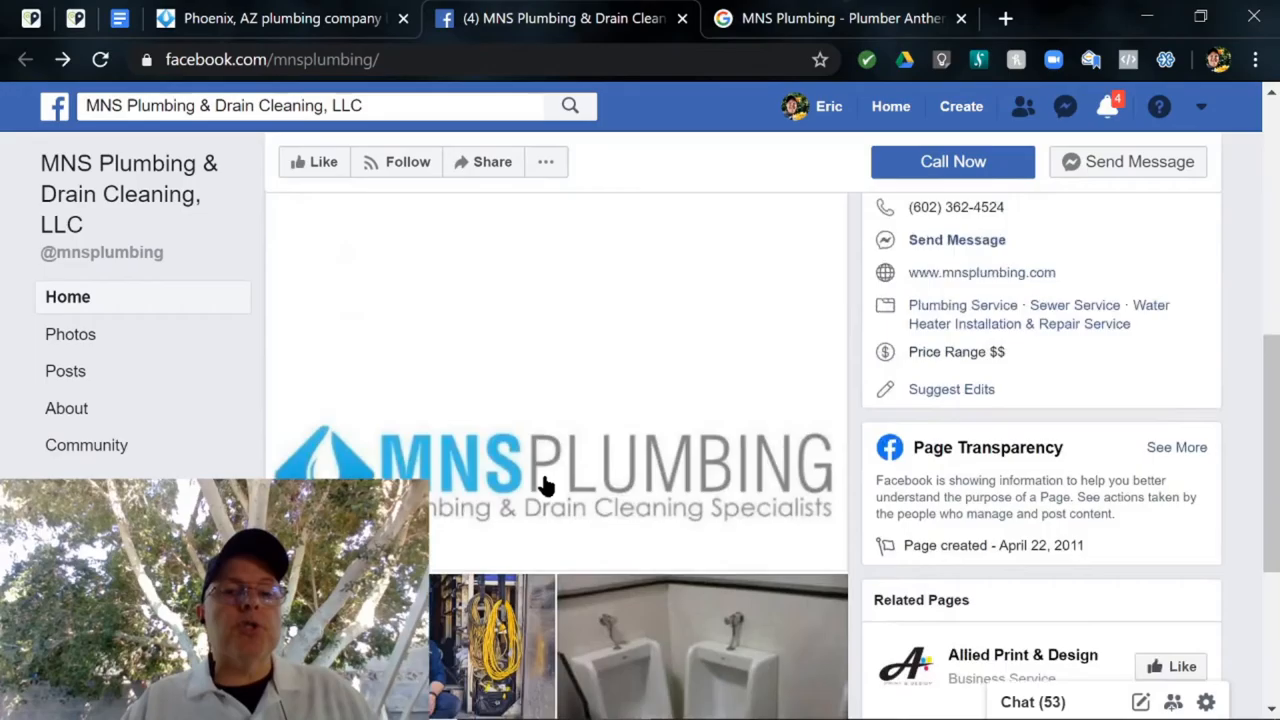
Step: Scroll the MNS Plumbing home feed down and back up to review the posts
scroll("down", 3)
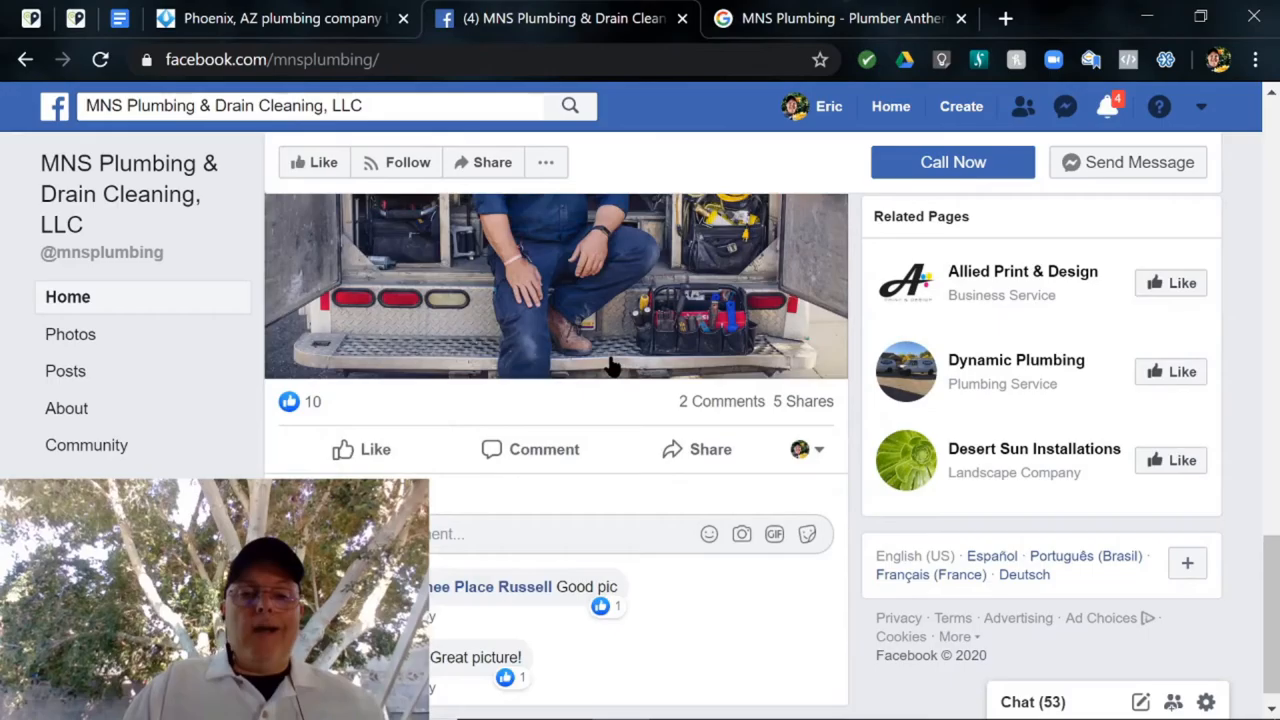
scroll("up", 3)
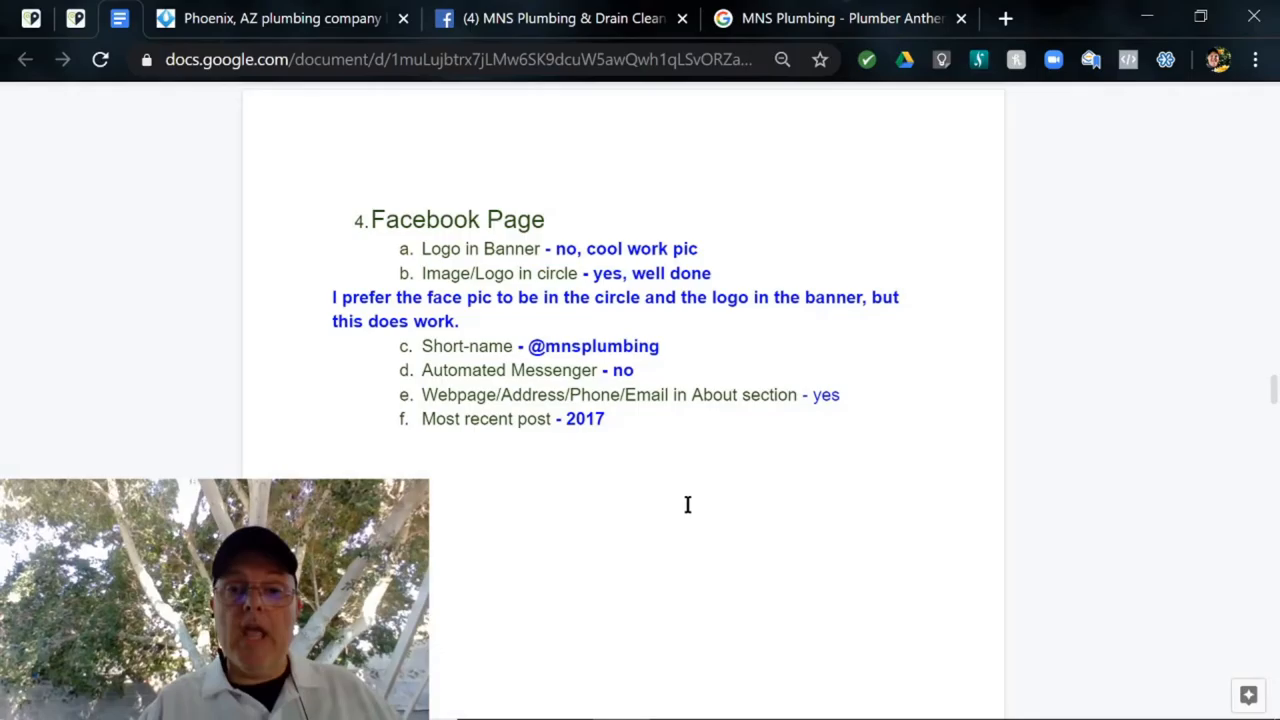
left_click(604, 418)
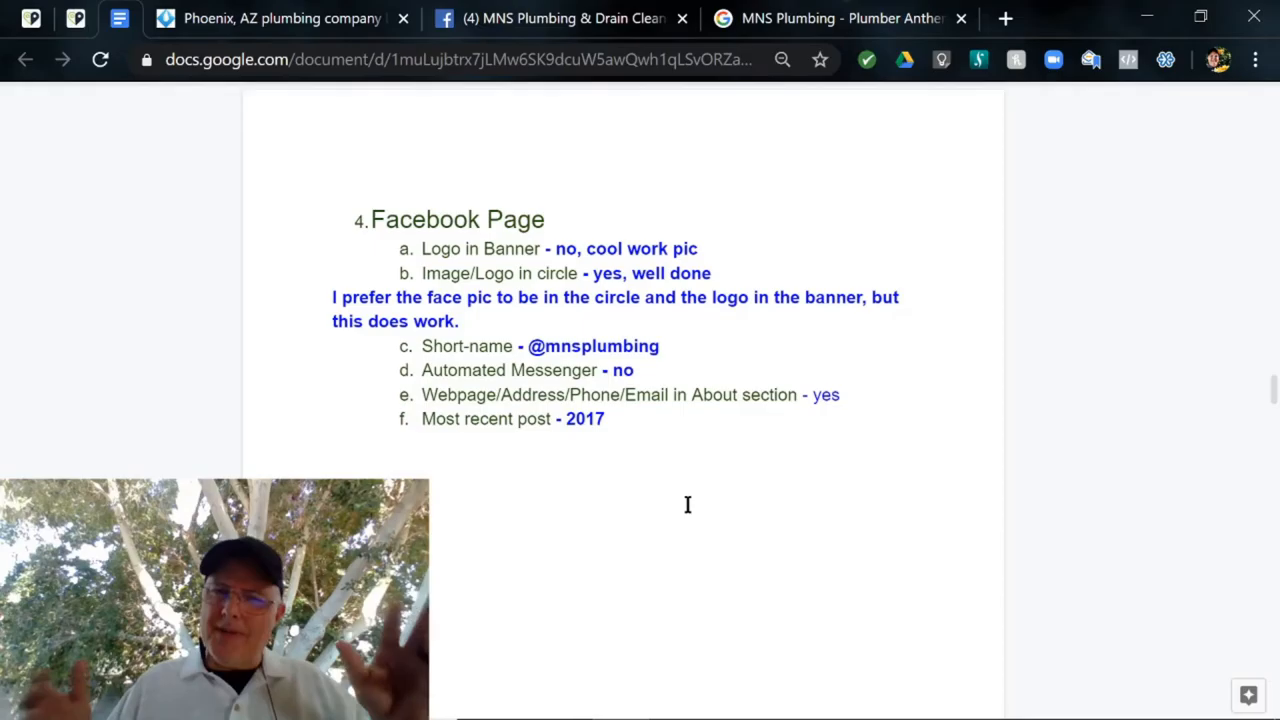
left_click(604, 418)
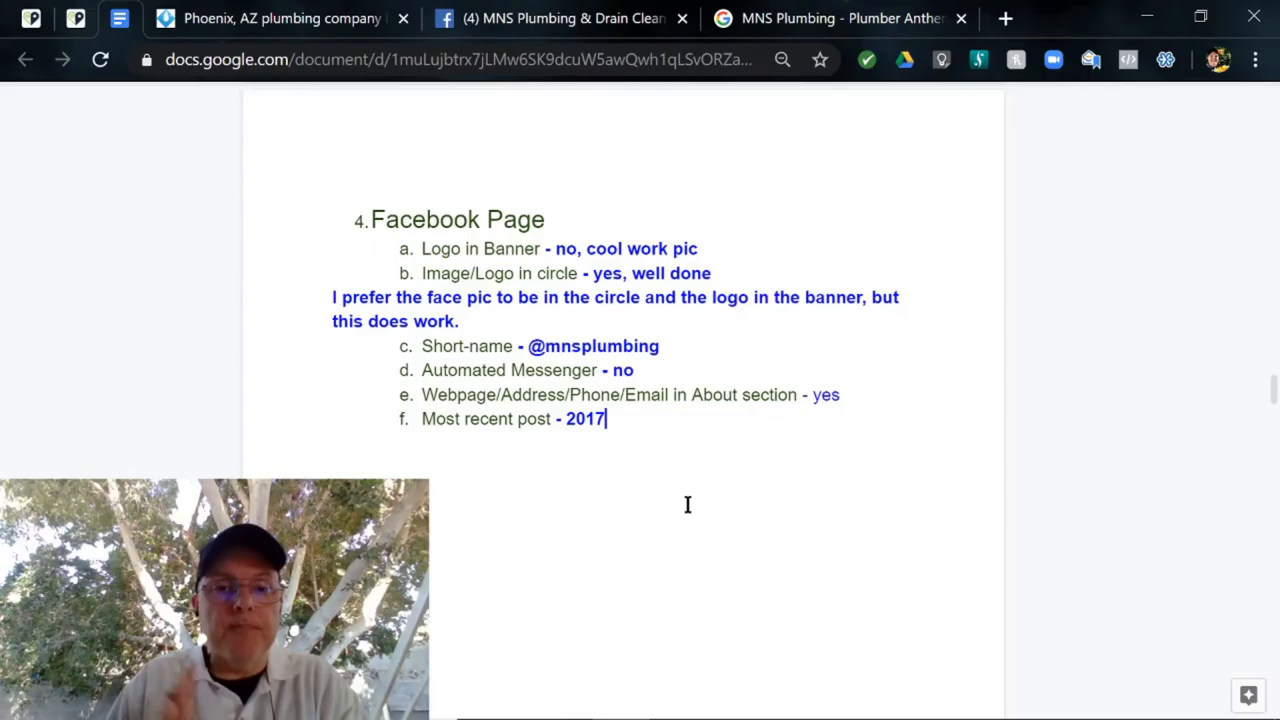
left_click(560, 18)
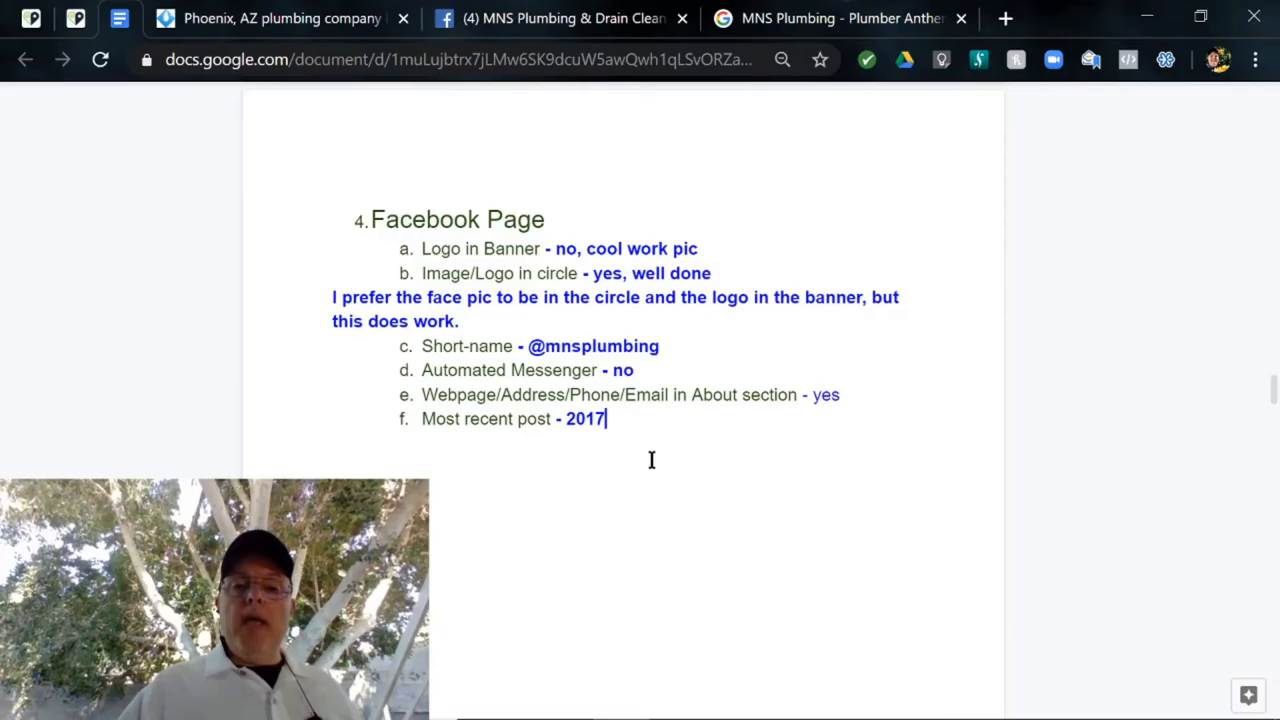
mouse_move(533, 495)
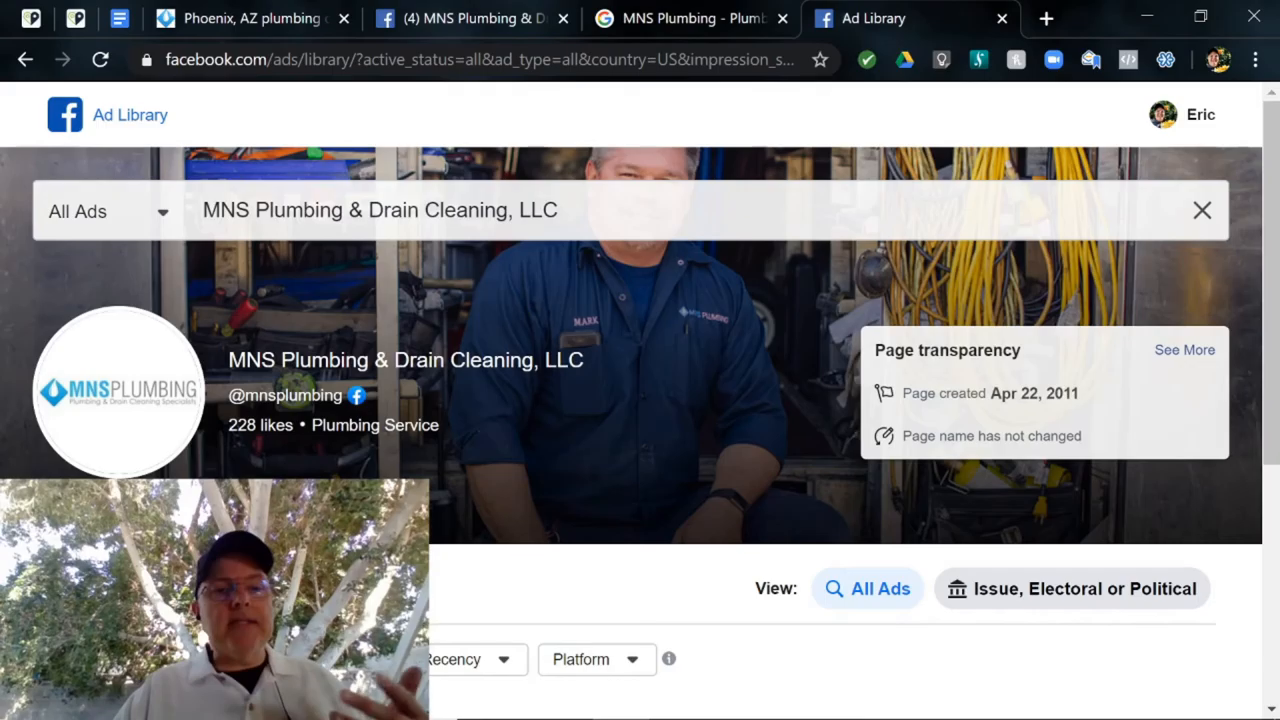
Step: Scroll the Ad Library listing for MNS Plumbing & Drain Cleaning, LLC, then return to Google results
scroll("down", 3)
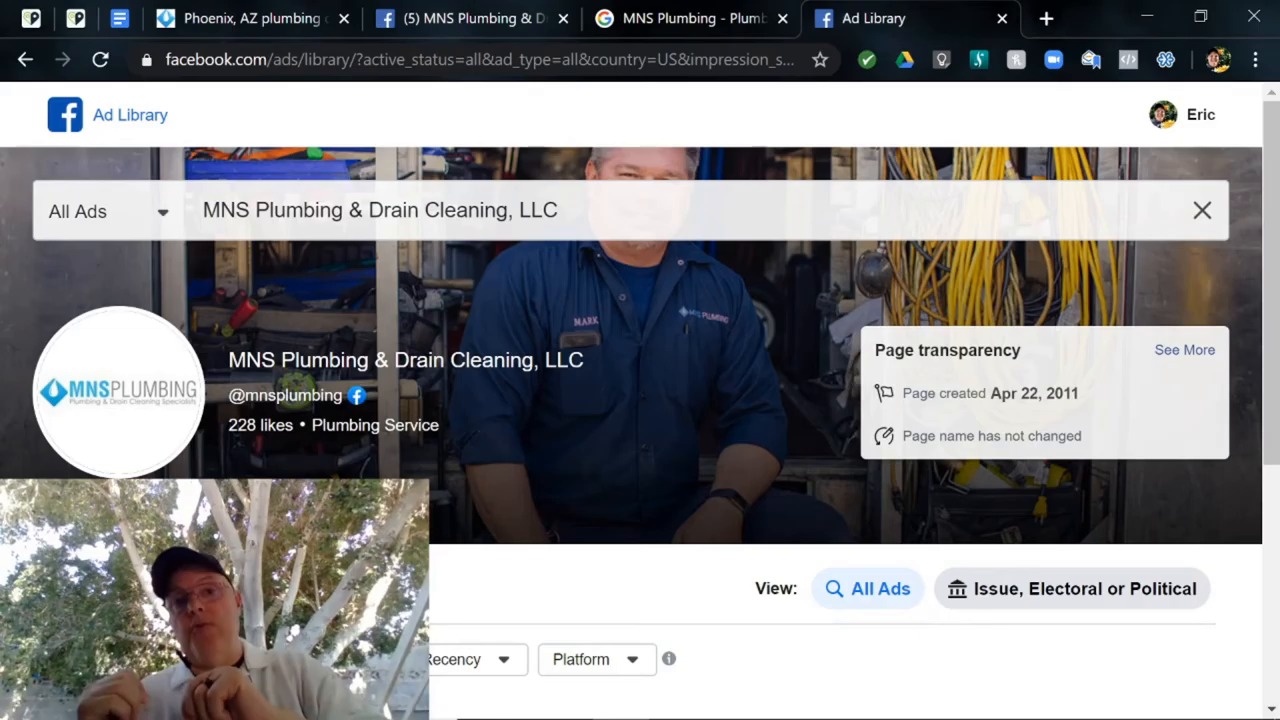
left_click(690, 18)
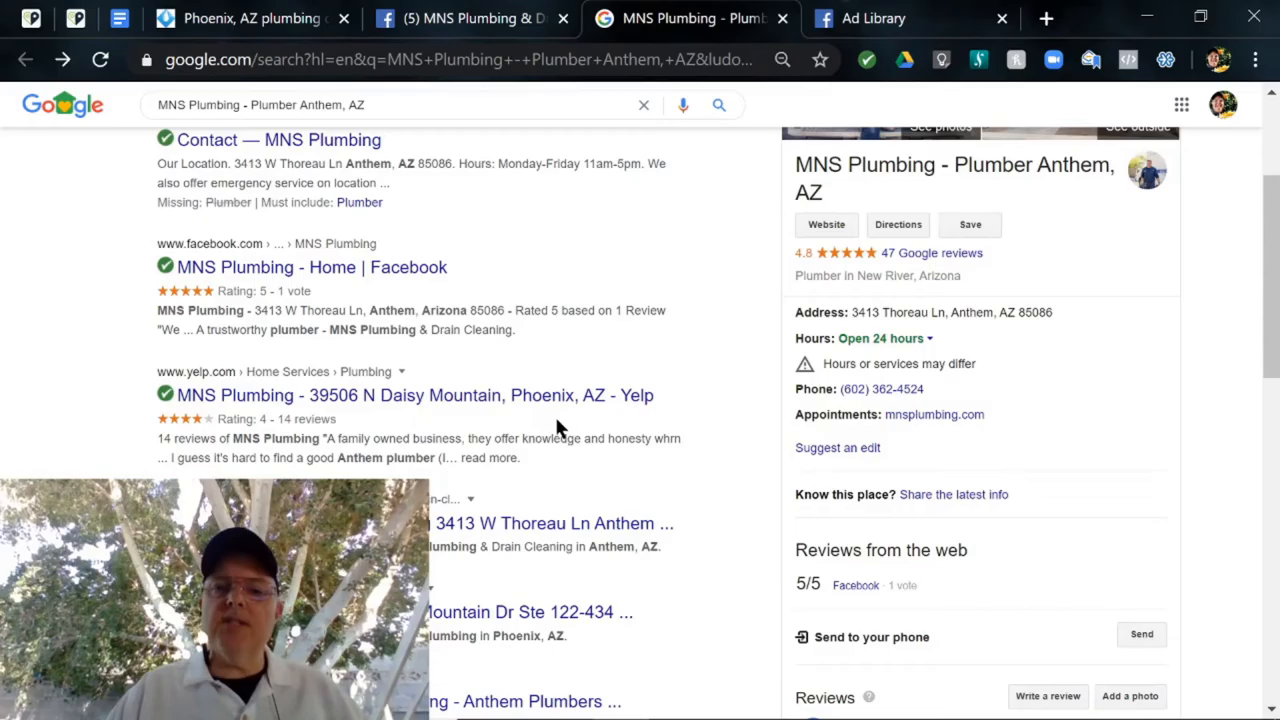
mouse_move(411, 432)
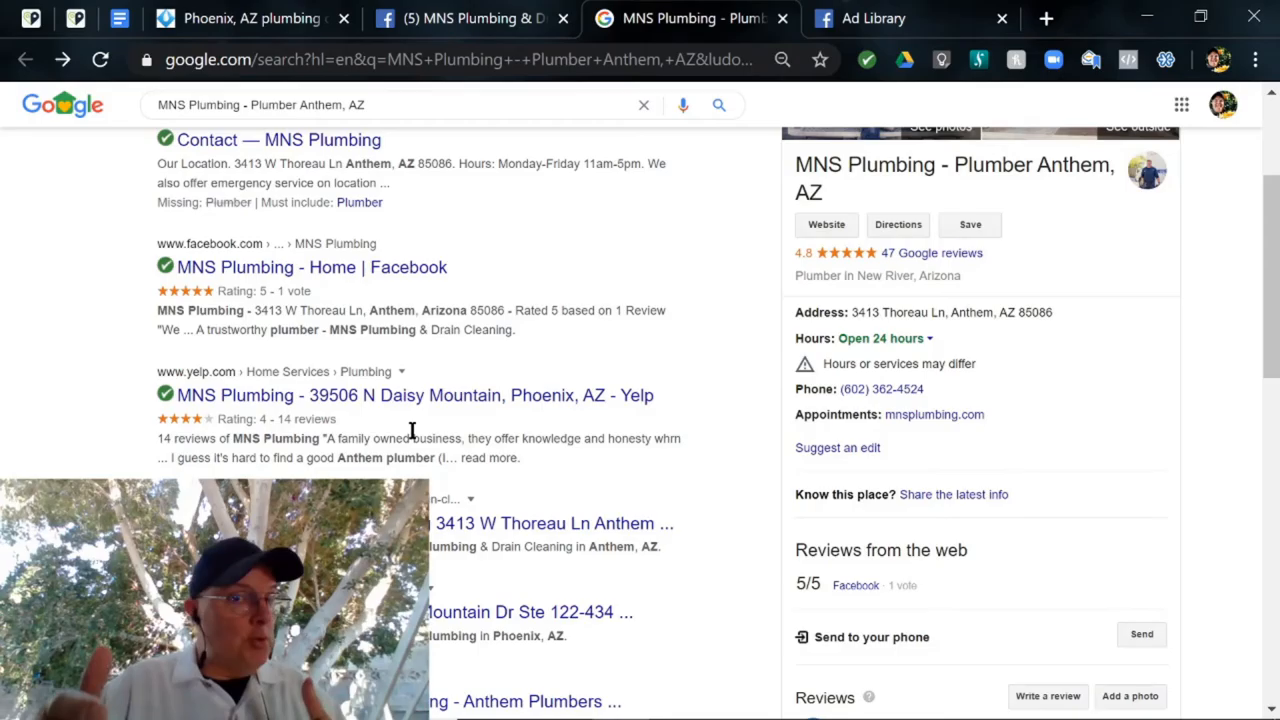